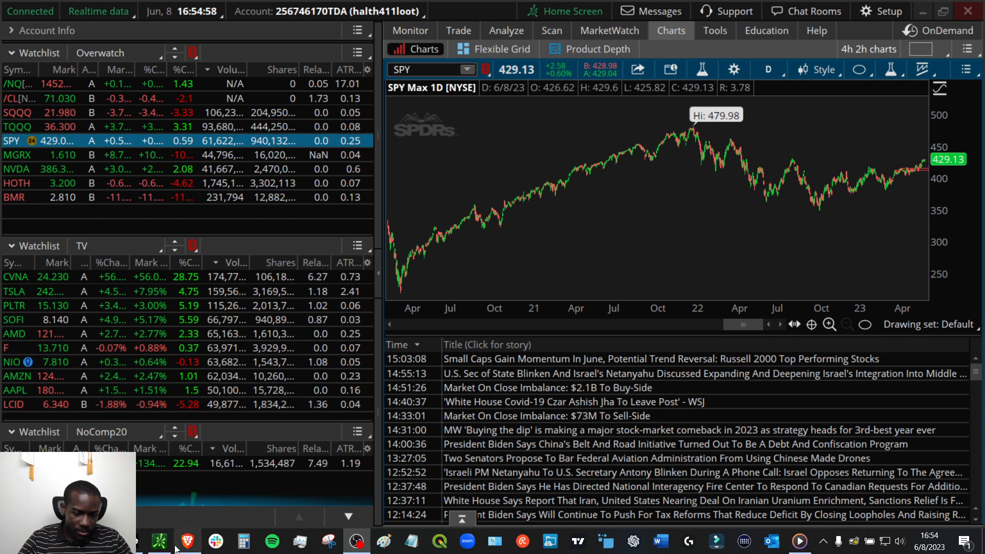
Step: Bring up the browser with the Low Float Trade Analysis Questions Google Doc
{"action": "left_click", "coordinate": [187, 540]}
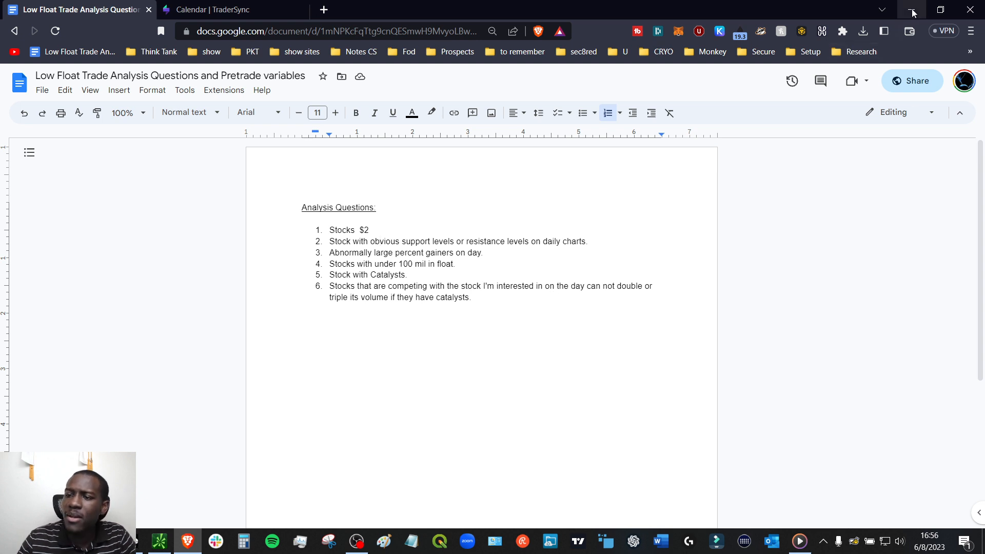
{"action": "mouse_move", "coordinate": [912, 9]}
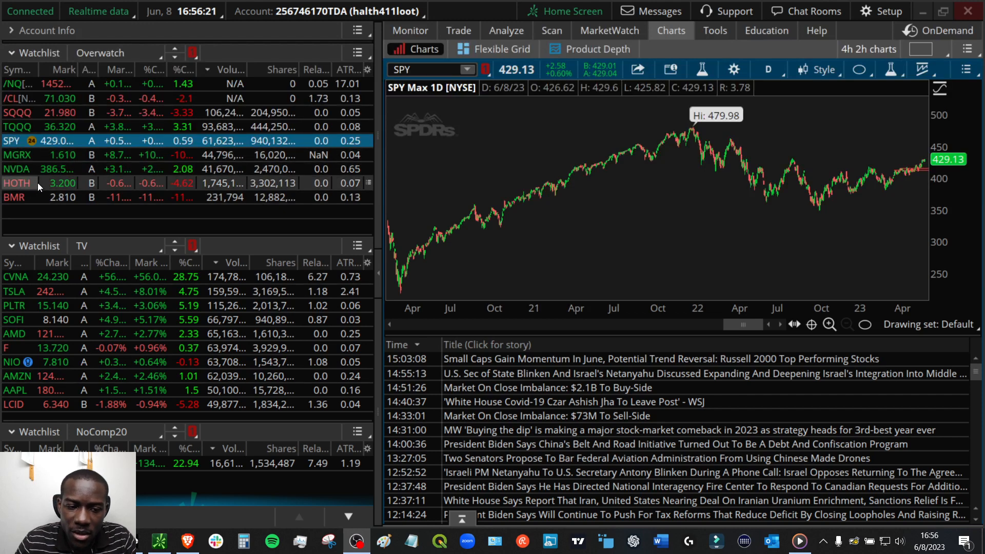
Step: Load HOTH from the Overwatch watchlist into the max daily chart with its news
{"action": "left_click", "coordinate": [17, 182]}
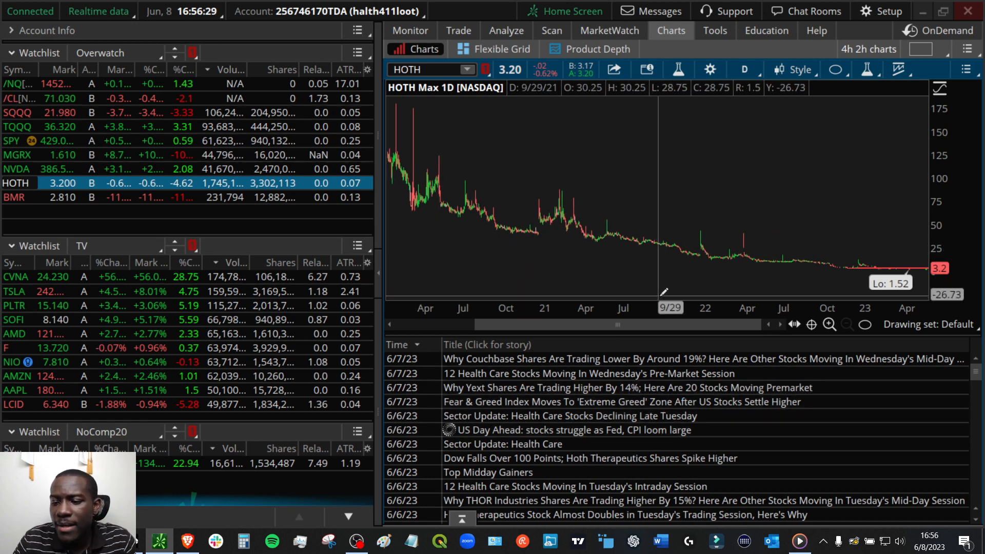
{"action": "mouse_move", "coordinate": [487, 243]}
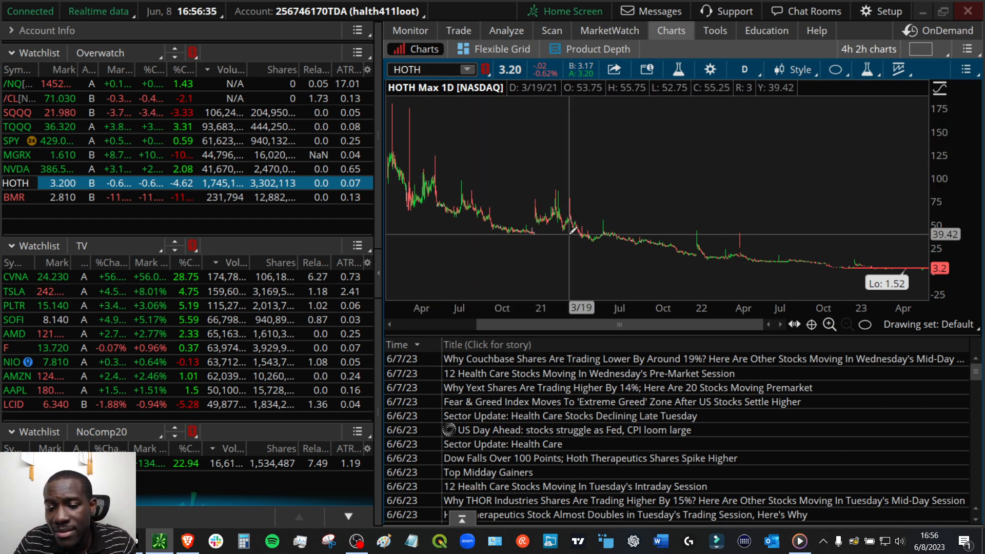
{"action": "mouse_move", "coordinate": [733, 271]}
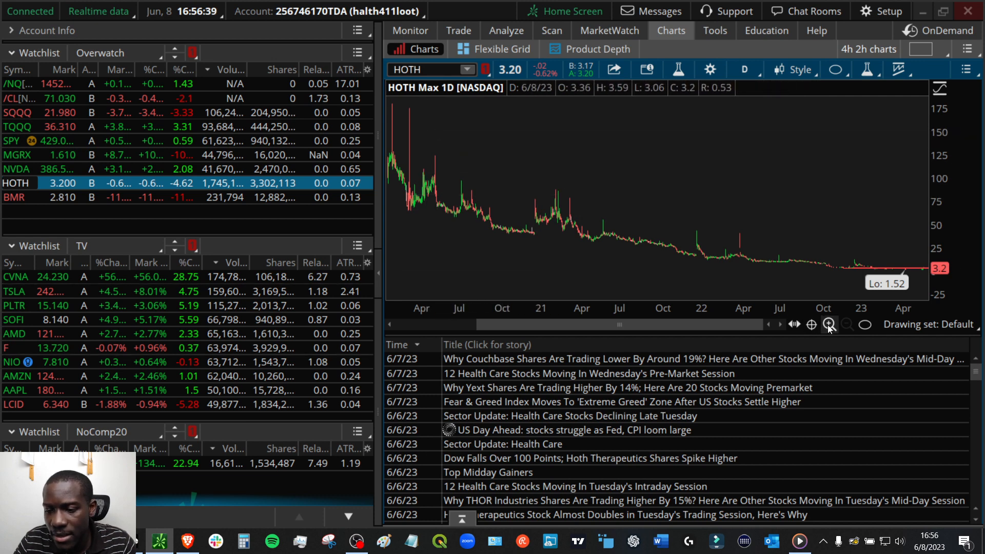
Step: Zoom the HOTH daily chart in to roughly September through June
{"action": "left_click", "coordinate": [828, 325]}
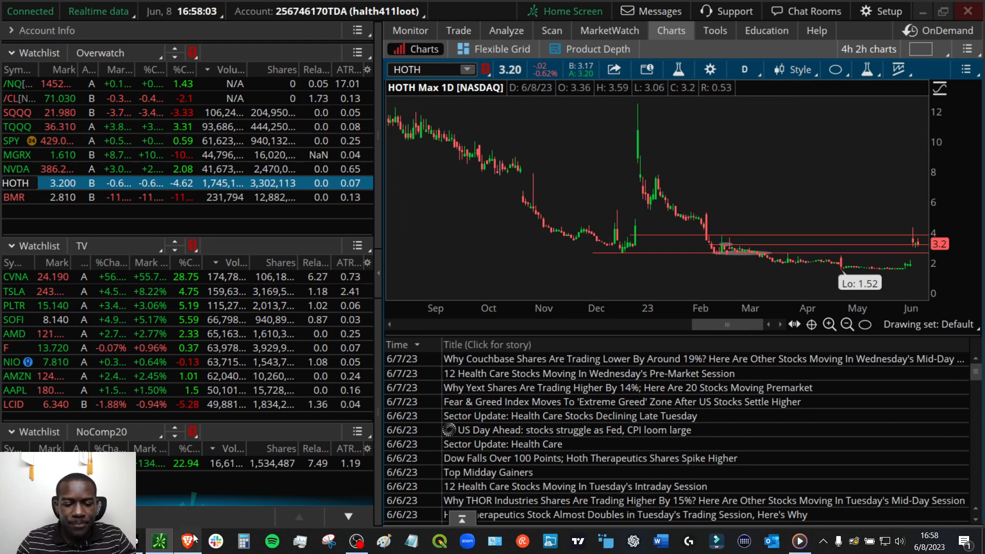
Step: Switch windows via the taskbar while reviewing the HOTH January–June chart
{"action": "left_click", "coordinate": [186, 540]}
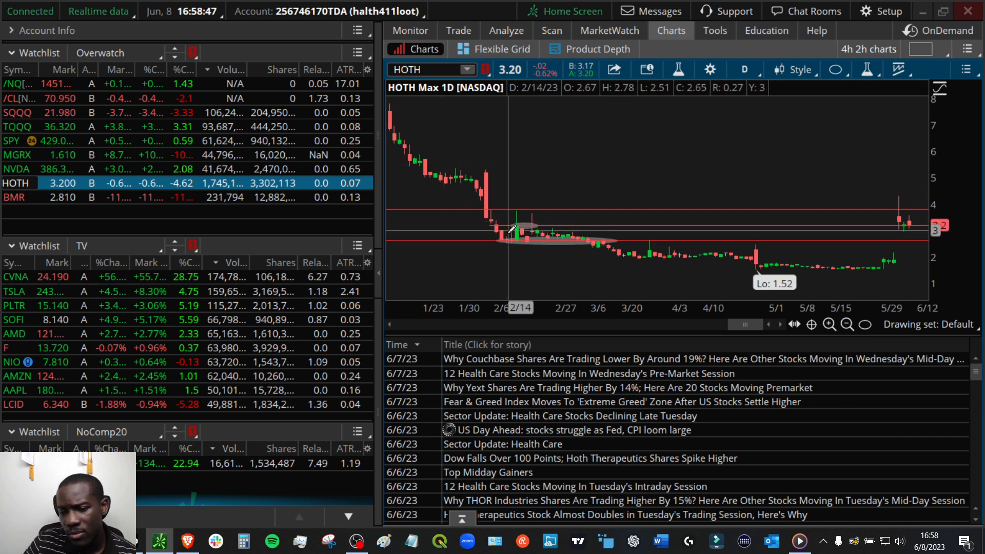
{"action": "mouse_move", "coordinate": [496, 331]}
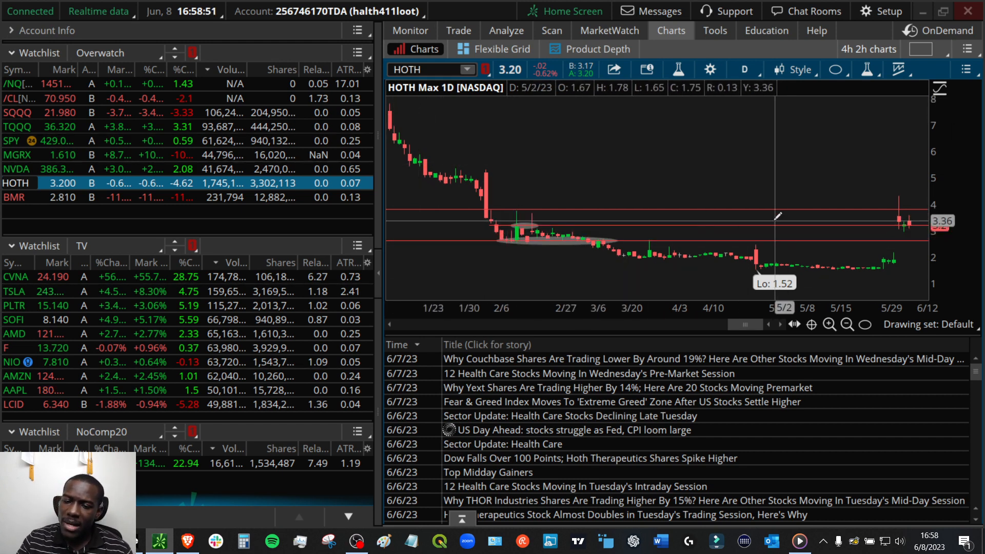
{"action": "mouse_move", "coordinate": [652, 259]}
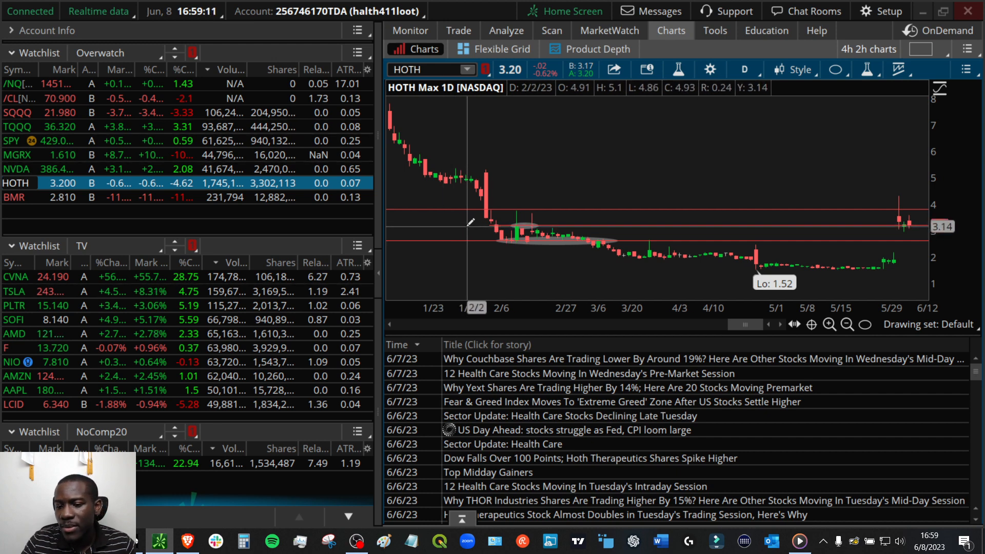
{"action": "mouse_move", "coordinate": [540, 224]}
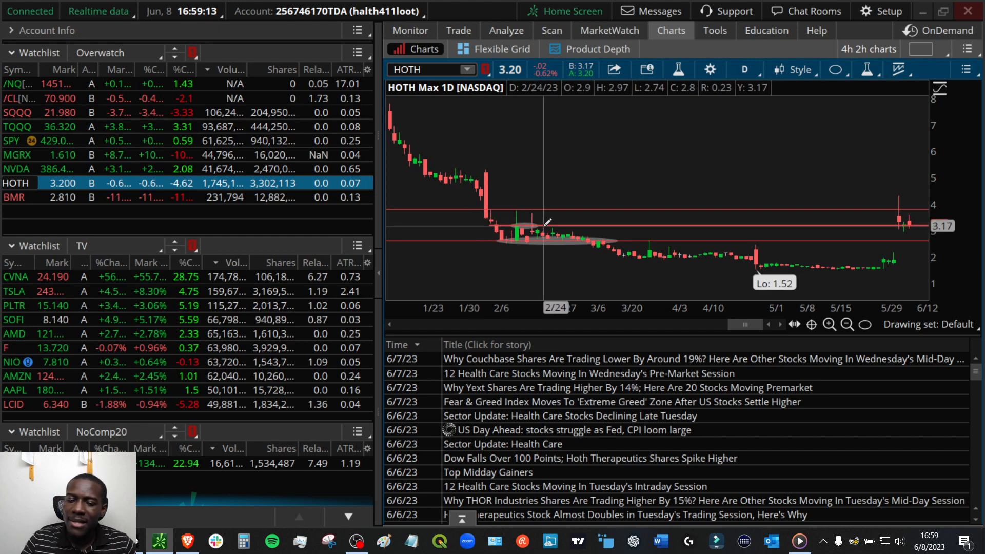
{"action": "mouse_move", "coordinate": [533, 226]}
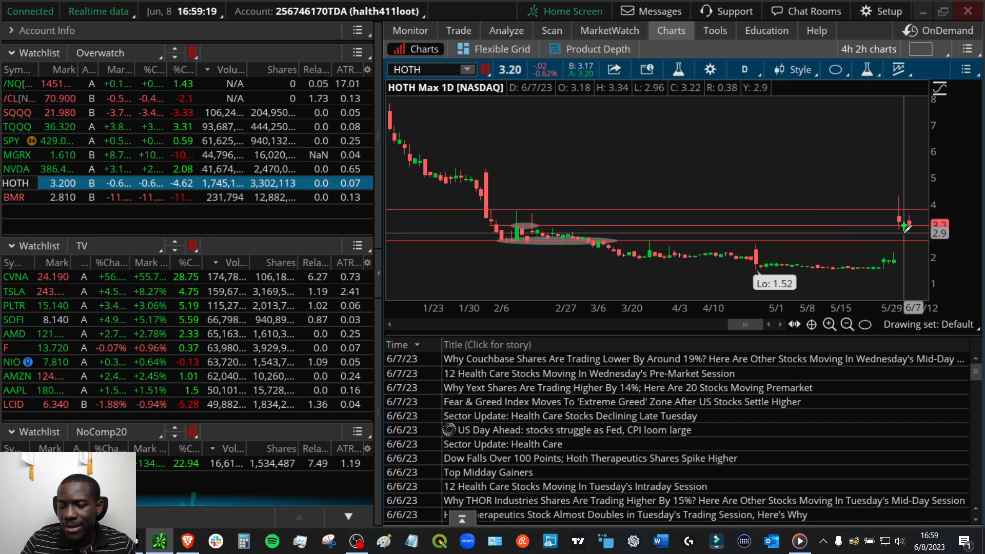
{"action": "mouse_move", "coordinate": [531, 226]}
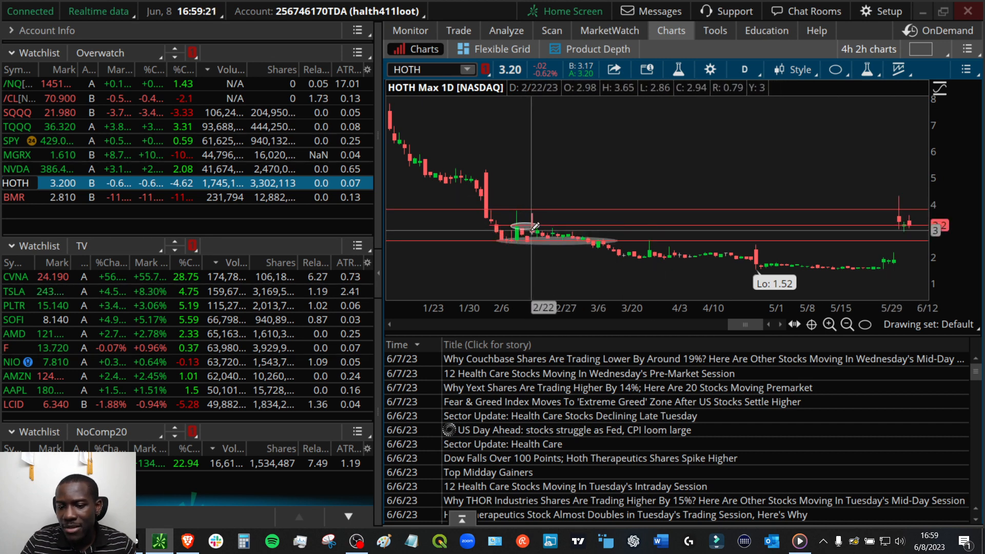
{"action": "mouse_move", "coordinate": [515, 223]}
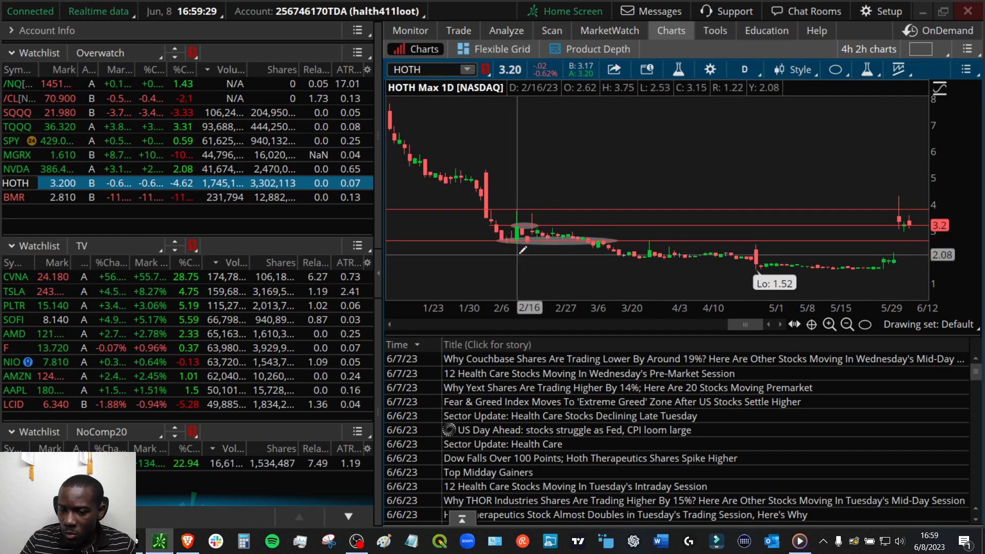
{"action": "mouse_move", "coordinate": [589, 241]}
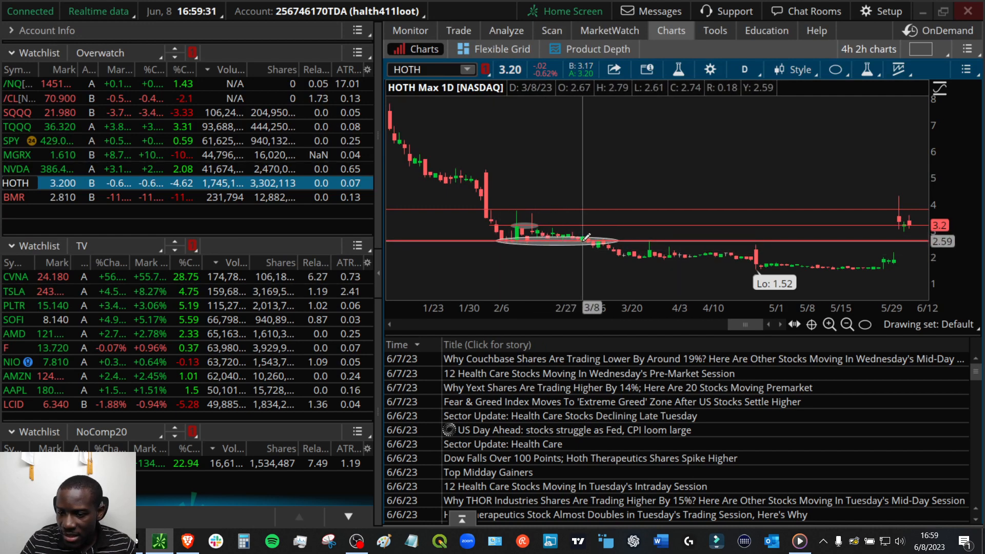
{"action": "mouse_move", "coordinate": [509, 239]}
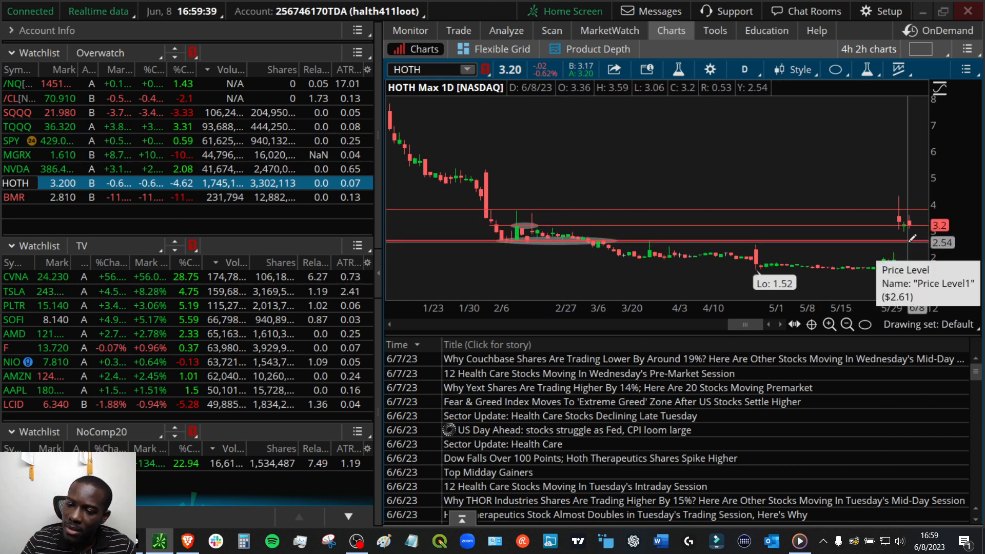
{"action": "mouse_move", "coordinate": [710, 245]}
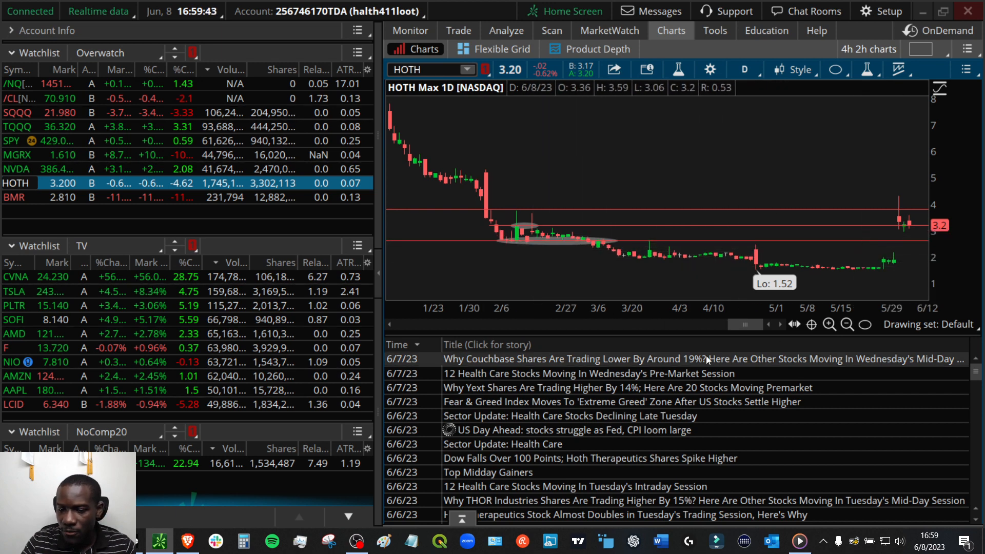
{"action": "mouse_move", "coordinate": [593, 277]}
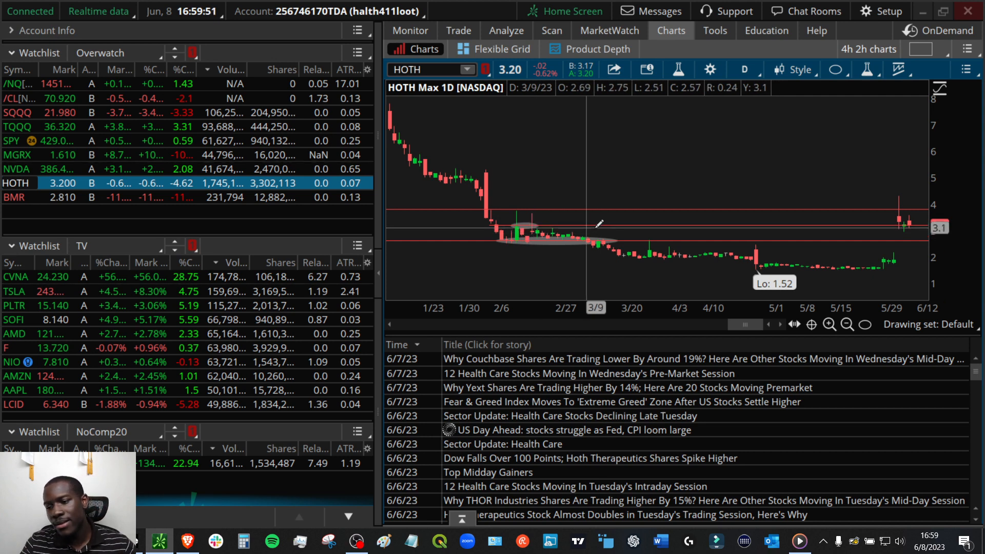
{"action": "mouse_move", "coordinate": [826, 223]}
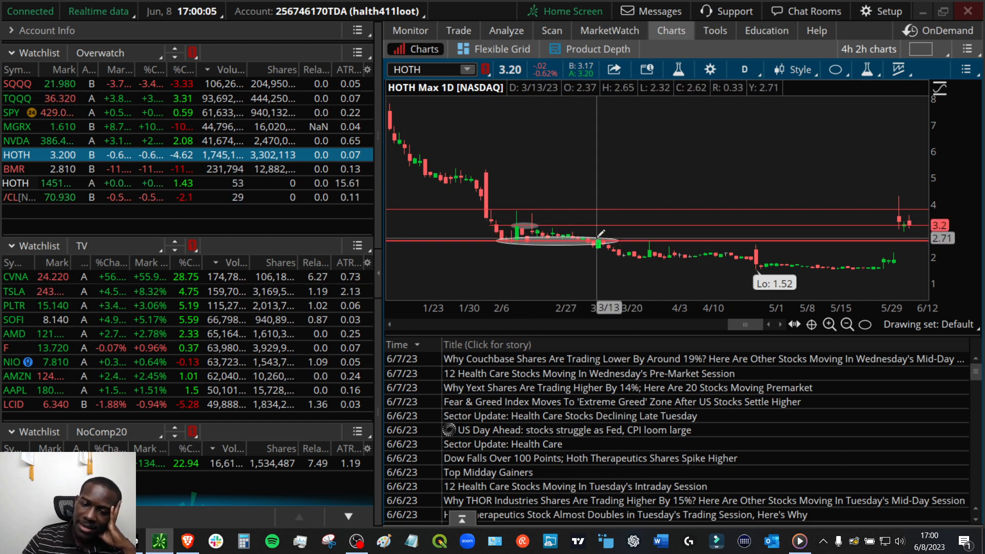
{"action": "mouse_move", "coordinate": [637, 212]}
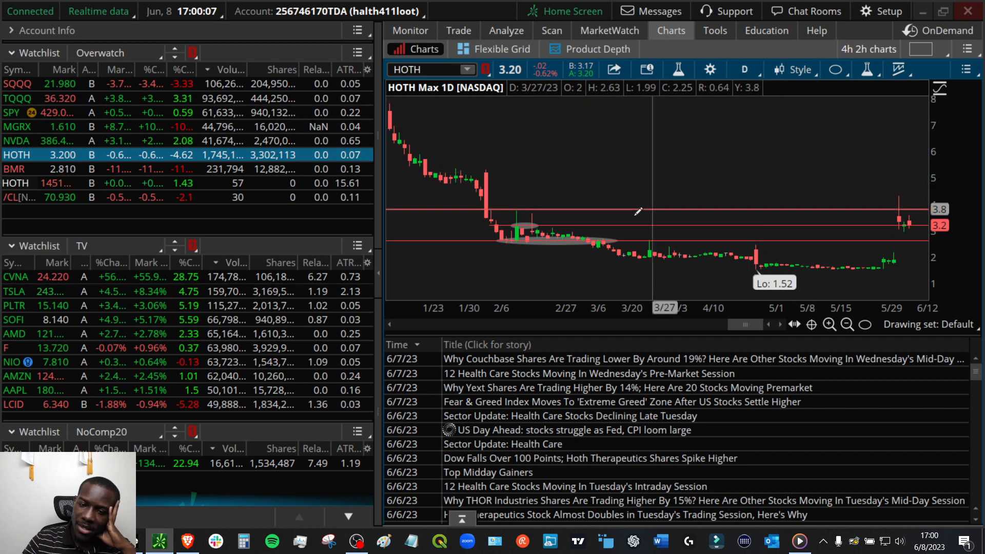
{"action": "mouse_move", "coordinate": [574, 223]}
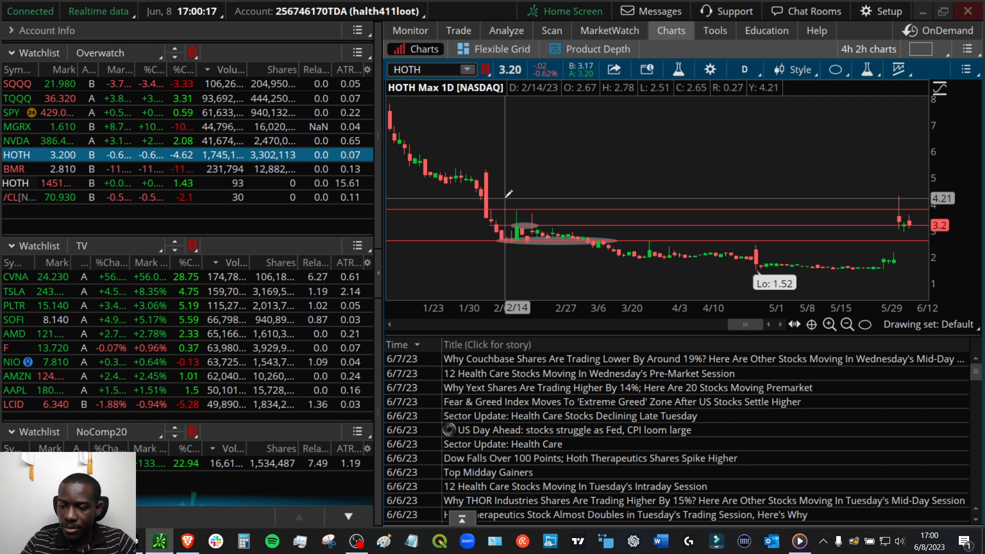
{"action": "mouse_move", "coordinate": [627, 218]}
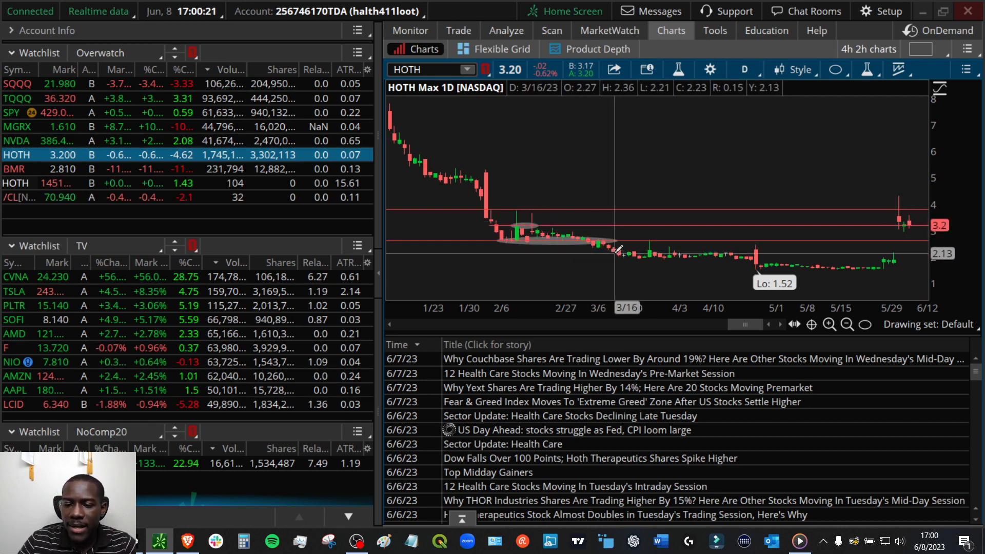
{"action": "mouse_move", "coordinate": [651, 160]}
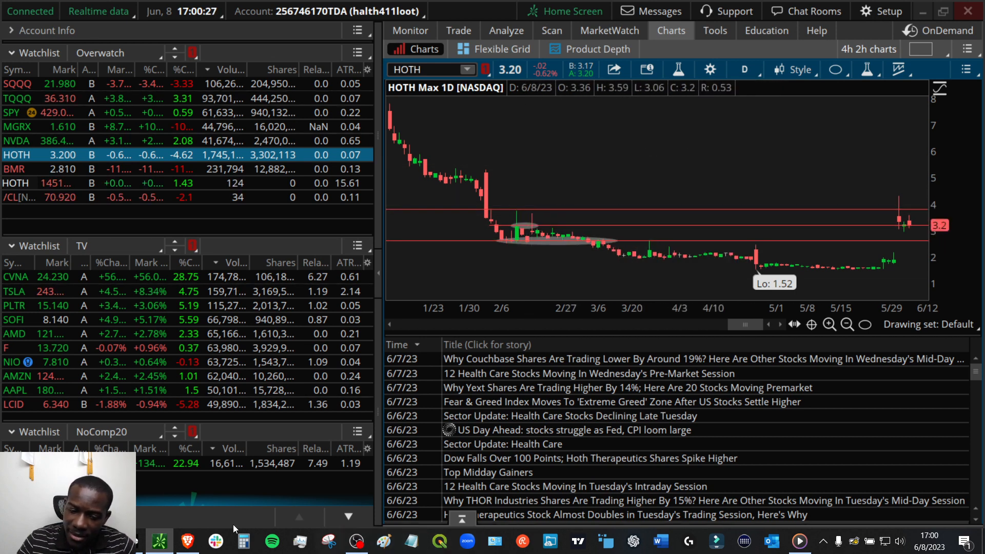
Step: Return from the taskbar and load MGRX from the Overwatch watchlist
{"action": "left_click", "coordinate": [186, 540]}
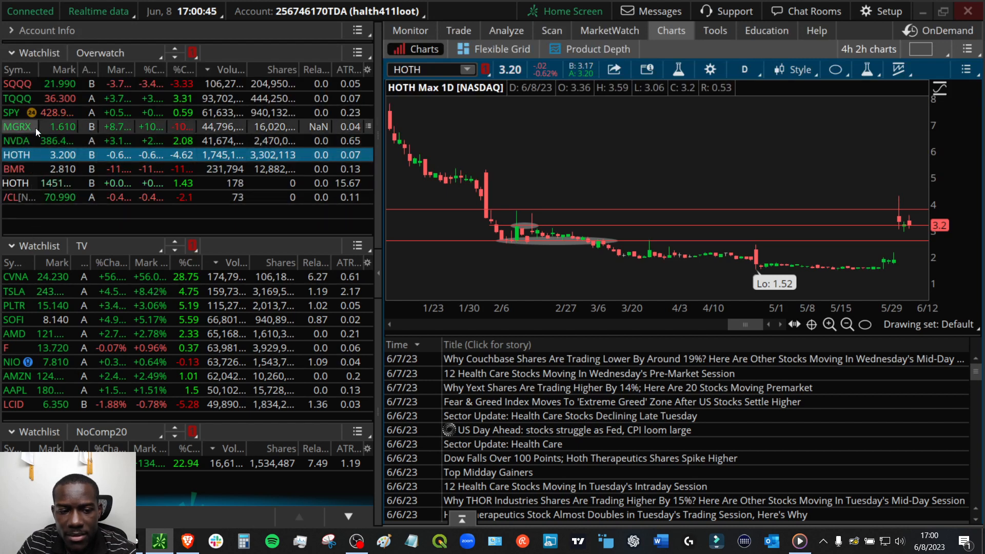
{"action": "left_click", "coordinate": [17, 127]}
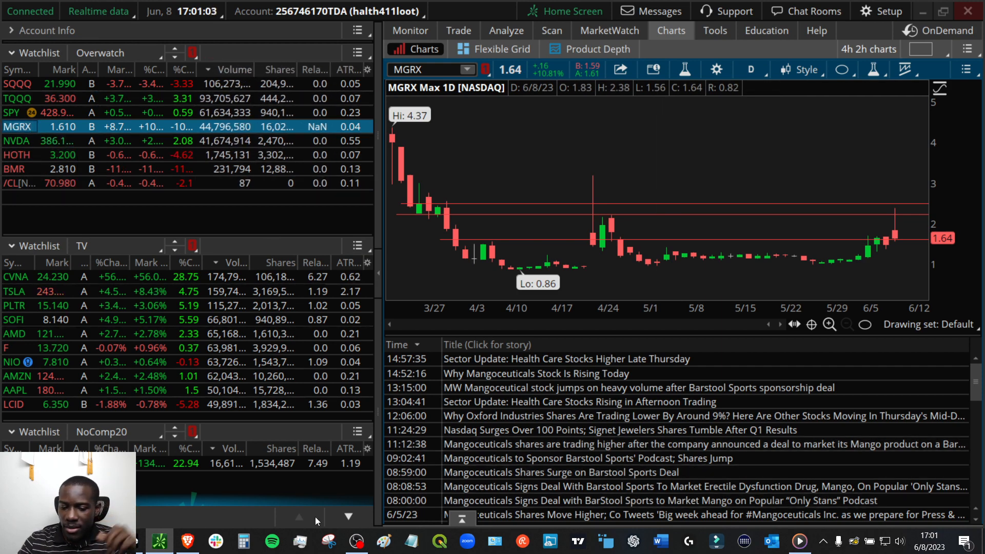
Step: Check the analysis questions document, then return to the MGRX chart
{"action": "left_click", "coordinate": [188, 540]}
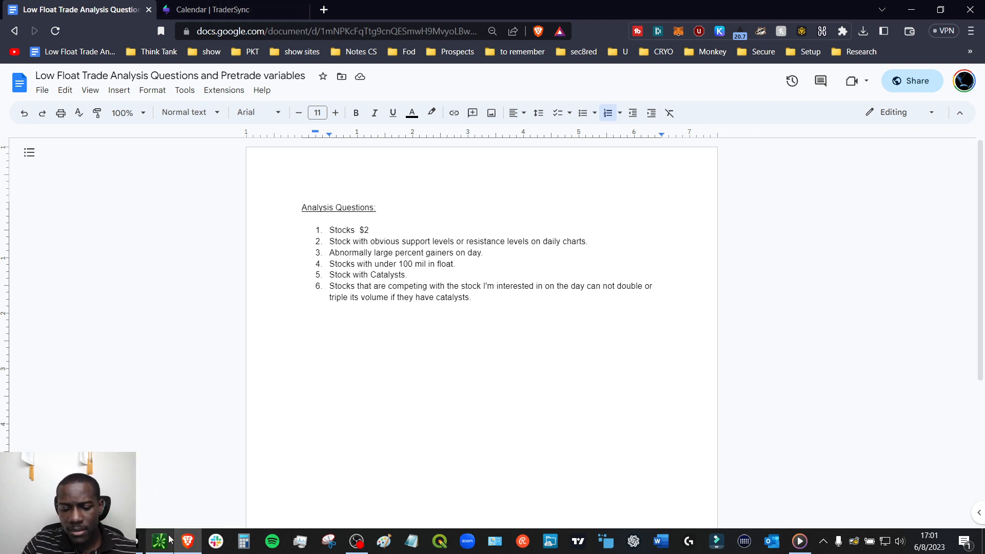
{"action": "left_click", "coordinate": [159, 540]}
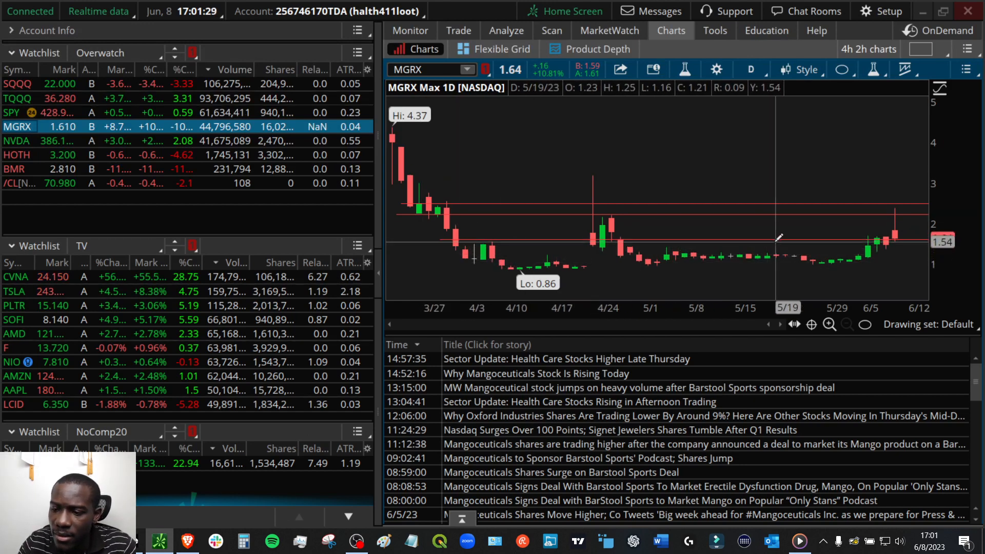
{"action": "mouse_move", "coordinate": [889, 237]}
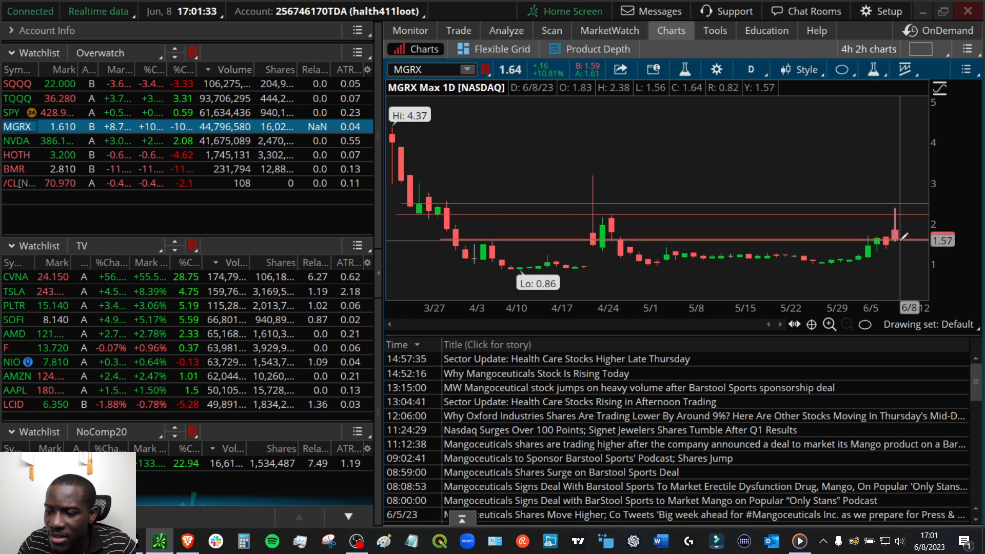
{"action": "mouse_move", "coordinate": [553, 236]}
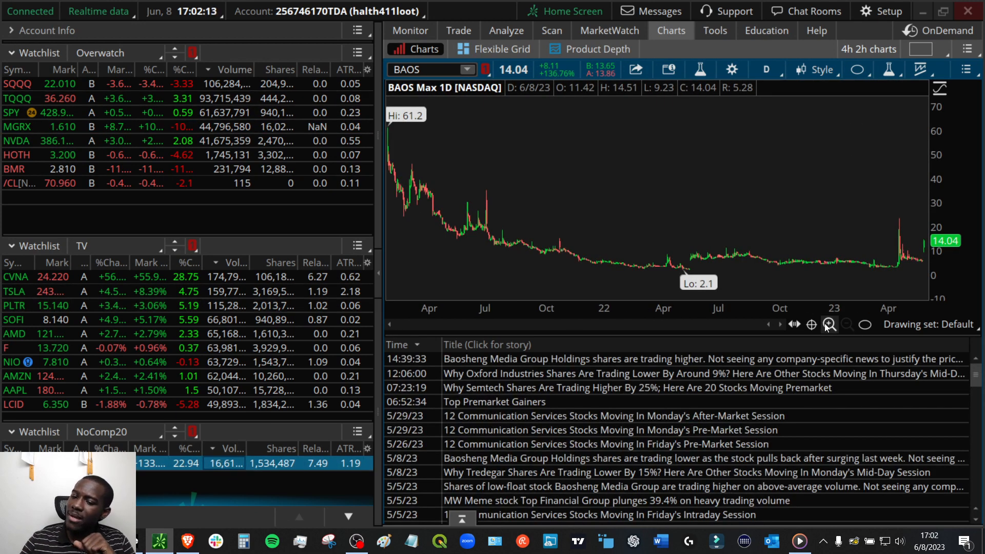
Step: Zoom the BAOS daily chart to late April through mid-June
{"action": "left_click", "coordinate": [828, 324]}
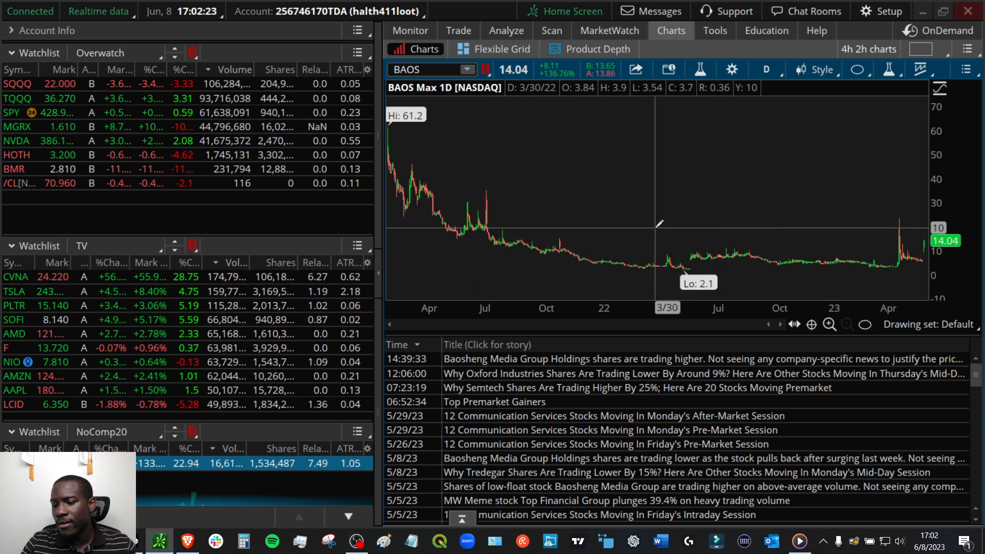
{"action": "left_click", "coordinate": [829, 324]}
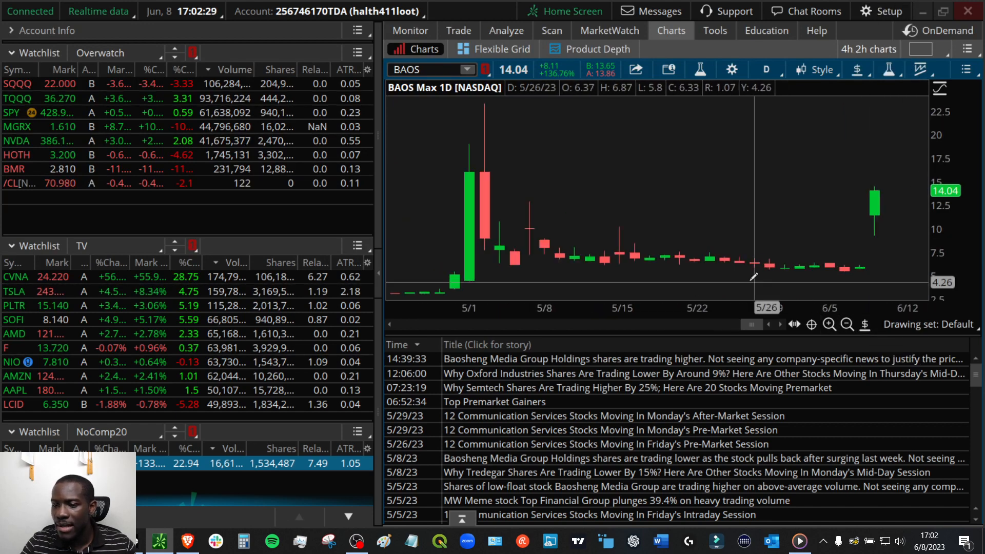
{"action": "mouse_move", "coordinate": [439, 224]}
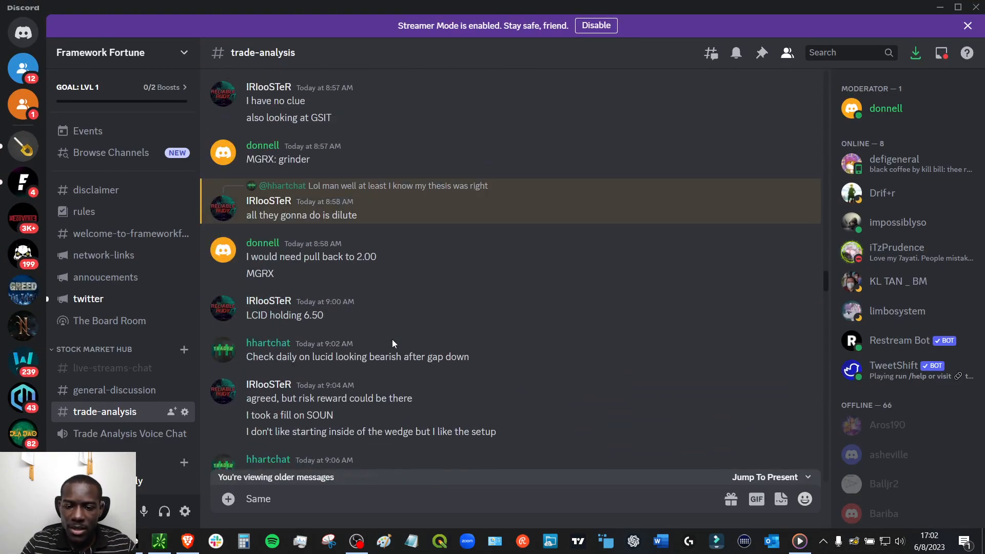
{"action": "scroll", "scroll_direction": "down", "scroll_amount": 3}
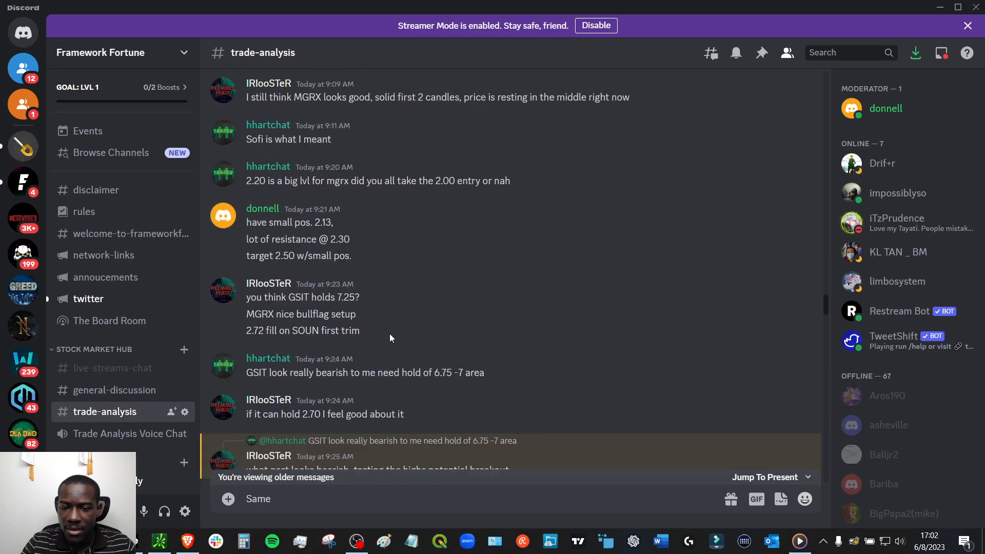
{"action": "scroll", "scroll_direction": "up", "scroll_amount": 3}
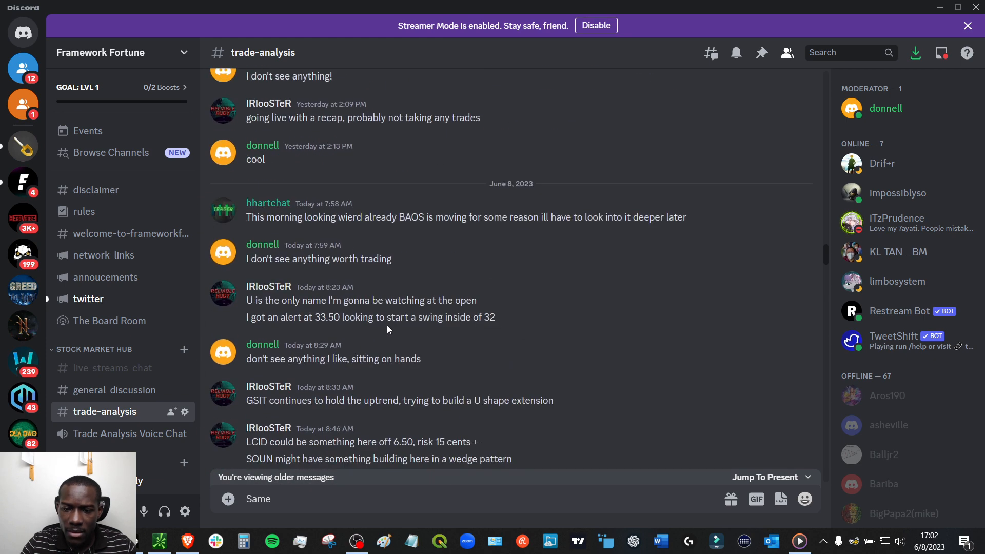
{"action": "scroll", "scroll_direction": "down", "scroll_amount": 3}
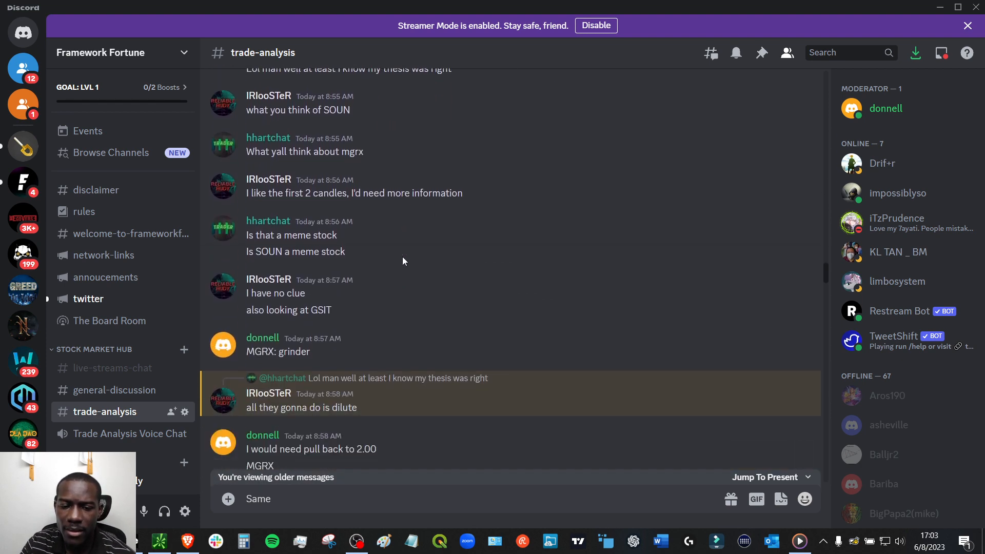
{"action": "scroll", "scroll_direction": "down", "scroll_amount": 3}
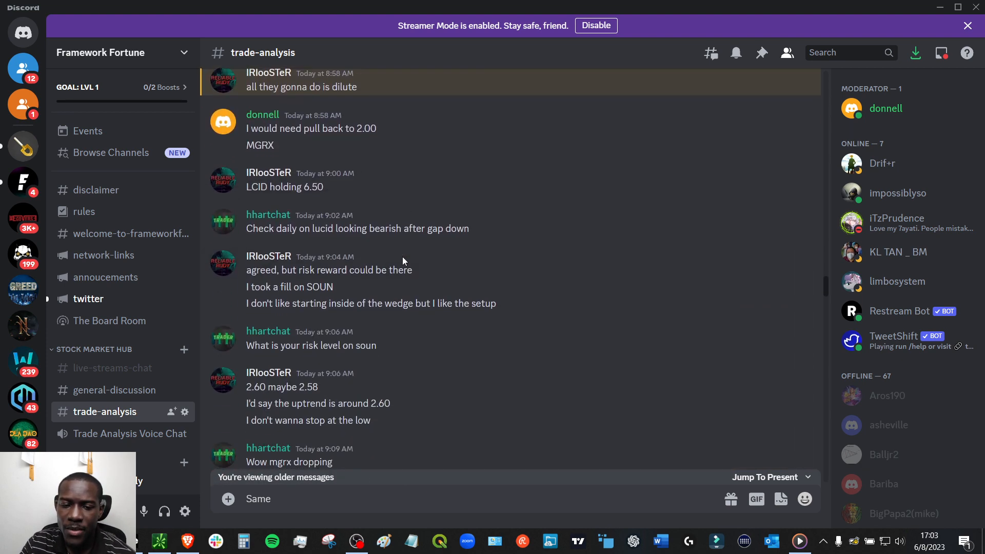
{"action": "scroll", "scroll_direction": "down", "scroll_amount": 3}
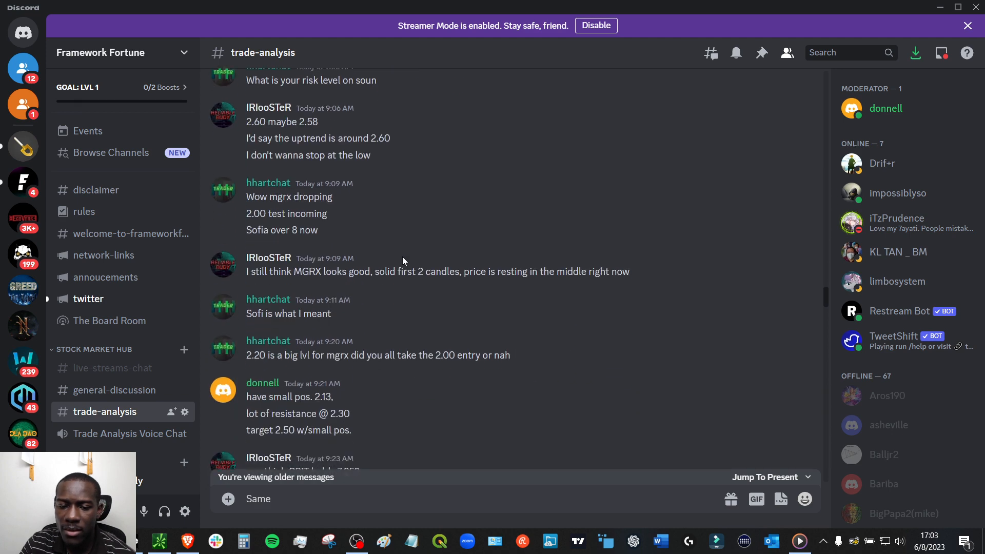
{"action": "scroll", "scroll_direction": "down", "scroll_amount": 3}
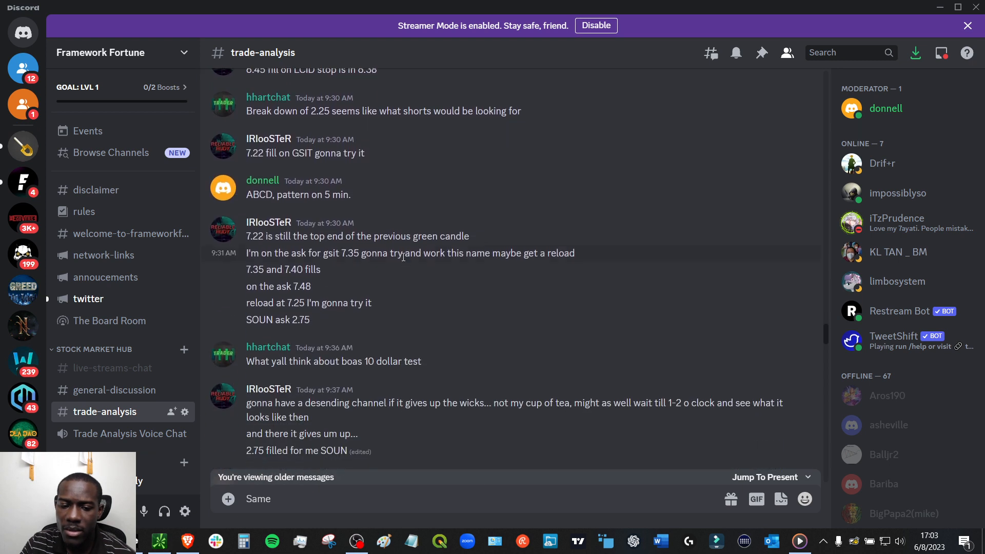
{"action": "scroll", "scroll_direction": "down", "scroll_amount": 3}
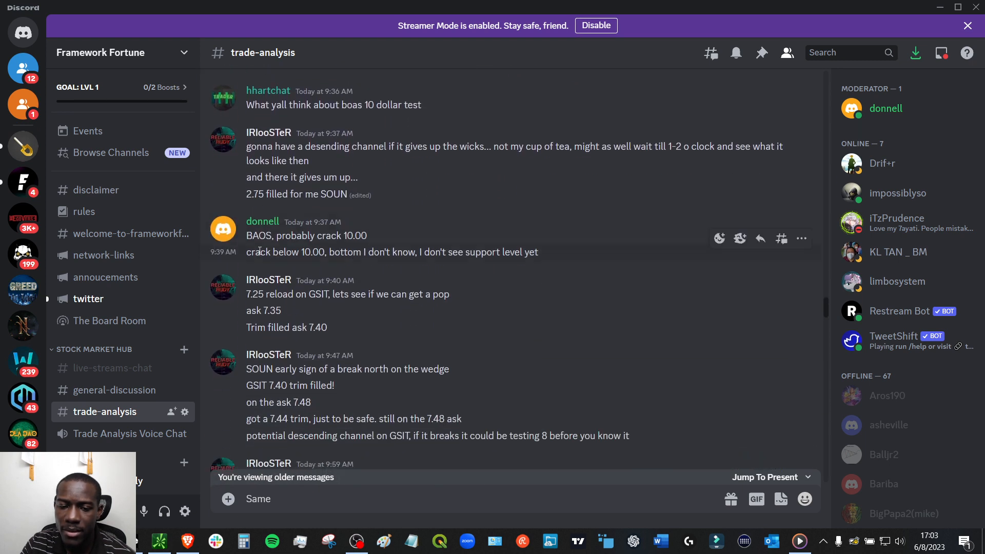
{"action": "mouse_move", "coordinate": [349, 227]}
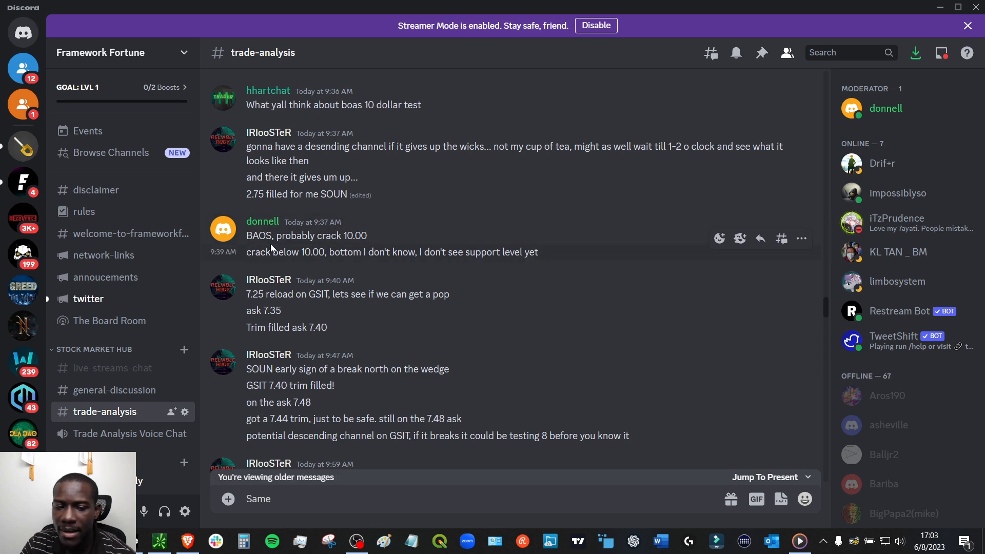
{"action": "scroll", "scroll_direction": "down", "scroll_amount": 3}
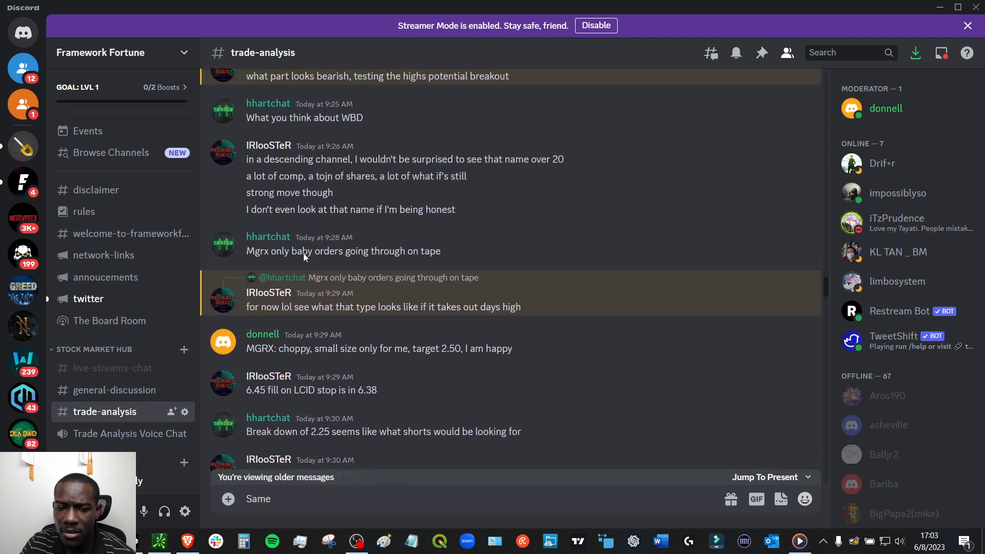
{"action": "scroll", "scroll_direction": "down", "scroll_amount": 3}
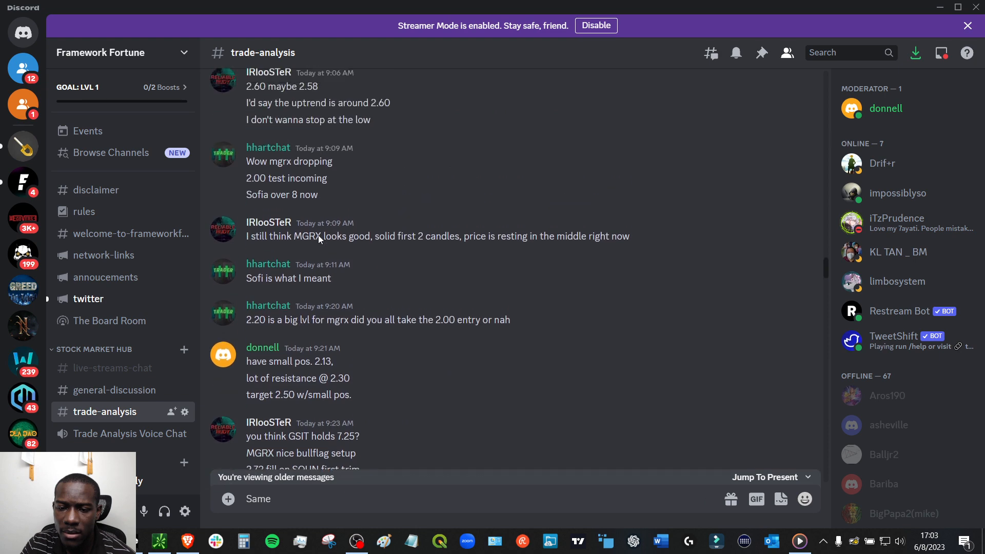
{"action": "scroll", "scroll_direction": "up", "scroll_amount": 3}
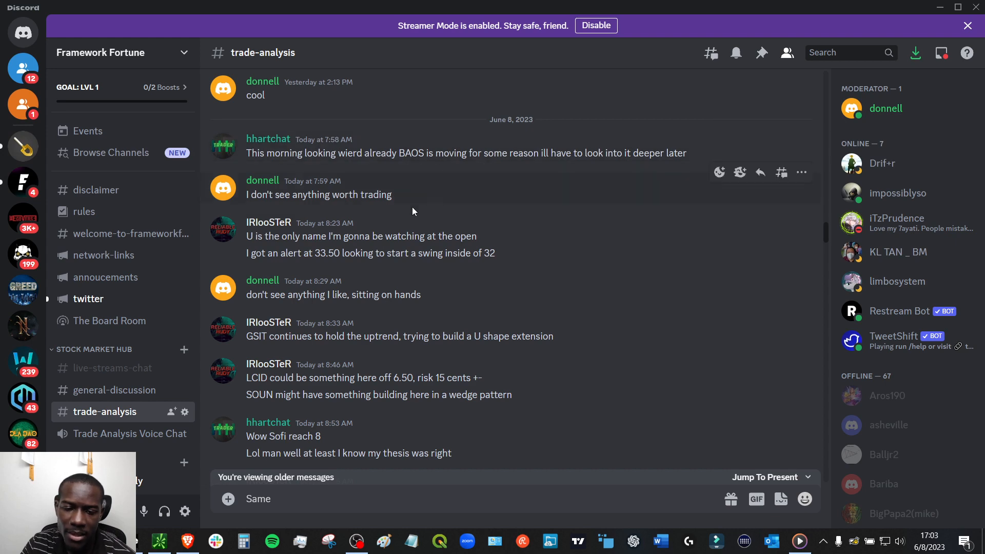
{"action": "scroll", "scroll_direction": "down", "scroll_amount": 3}
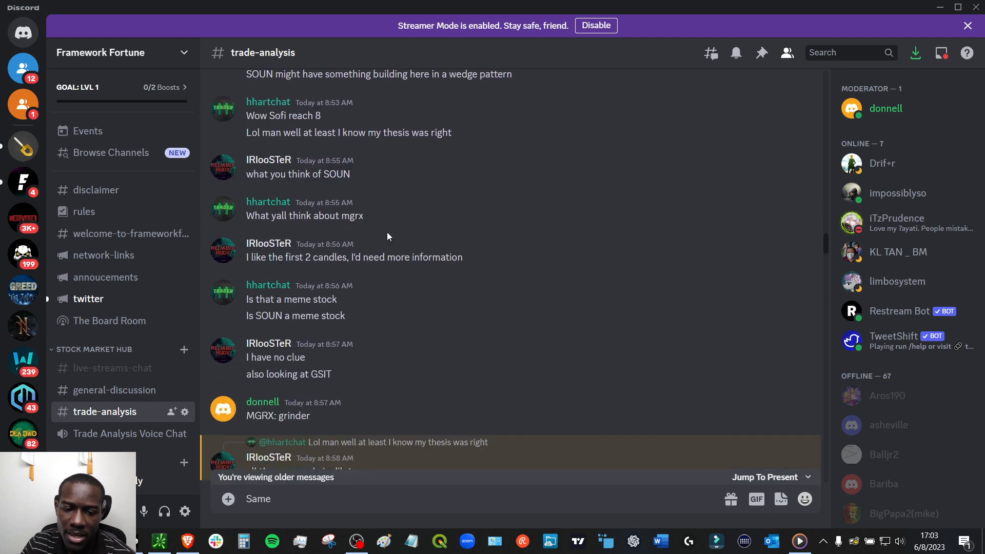
{"action": "scroll", "scroll_direction": "down", "scroll_amount": 3}
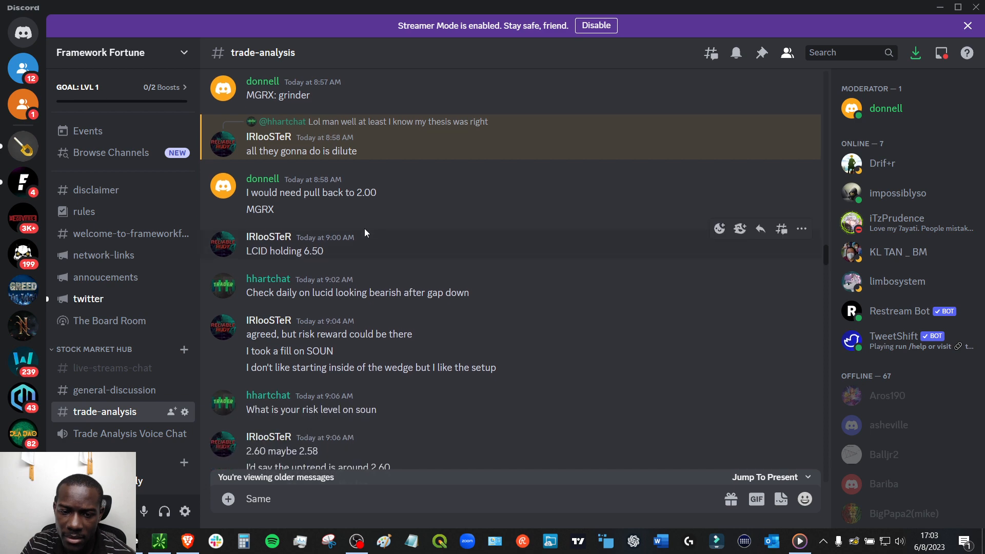
{"action": "scroll", "scroll_direction": "down", "scroll_amount": 3}
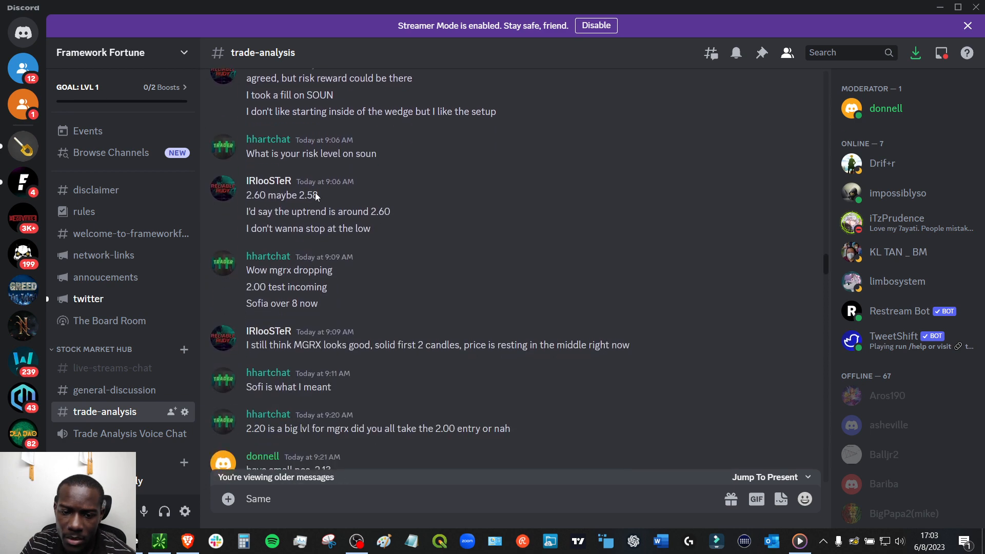
{"action": "scroll", "scroll_direction": "down", "scroll_amount": 3}
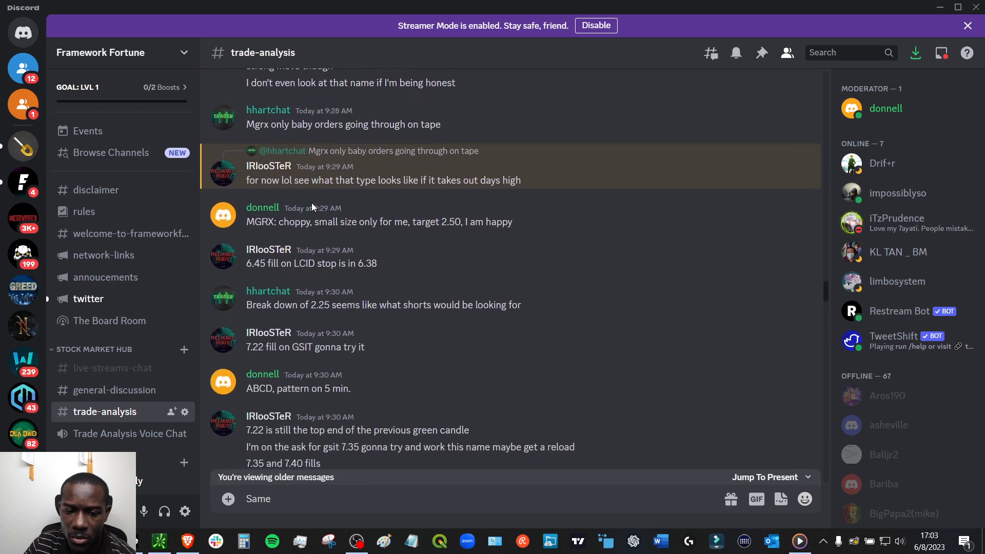
{"action": "scroll", "scroll_direction": "down", "scroll_amount": 3}
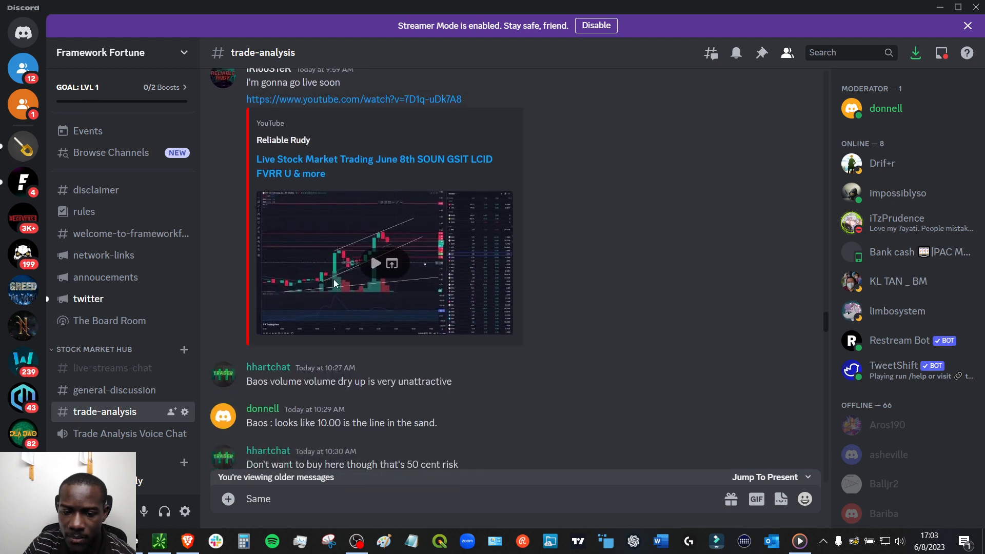
{"action": "scroll", "scroll_direction": "down", "scroll_amount": 3}
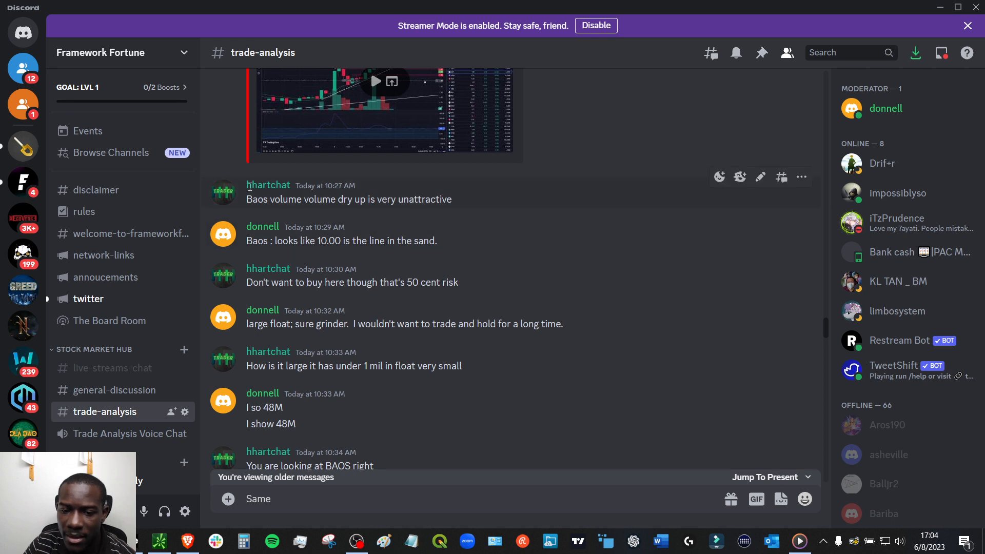
{"action": "mouse_move", "coordinate": [342, 226]}
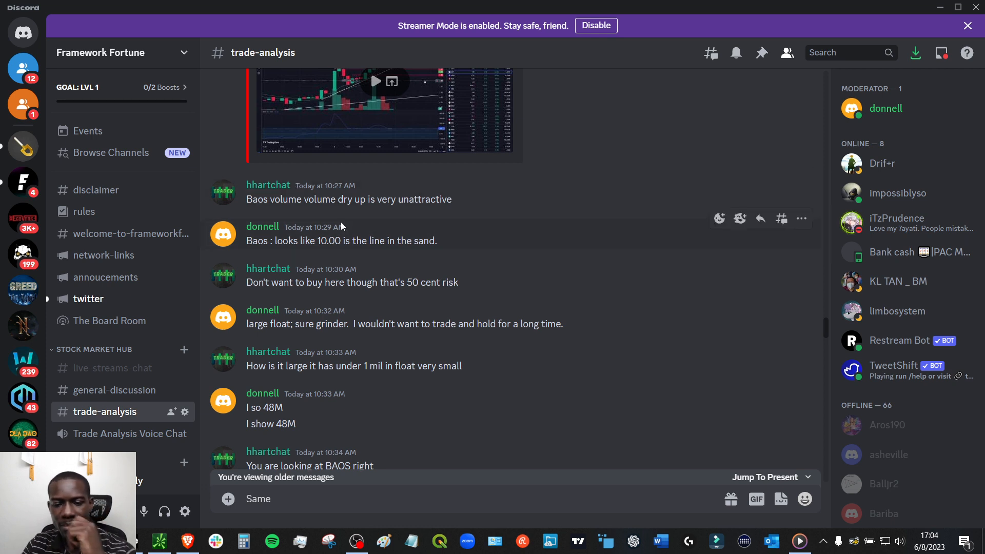
{"action": "mouse_move", "coordinate": [306, 218]}
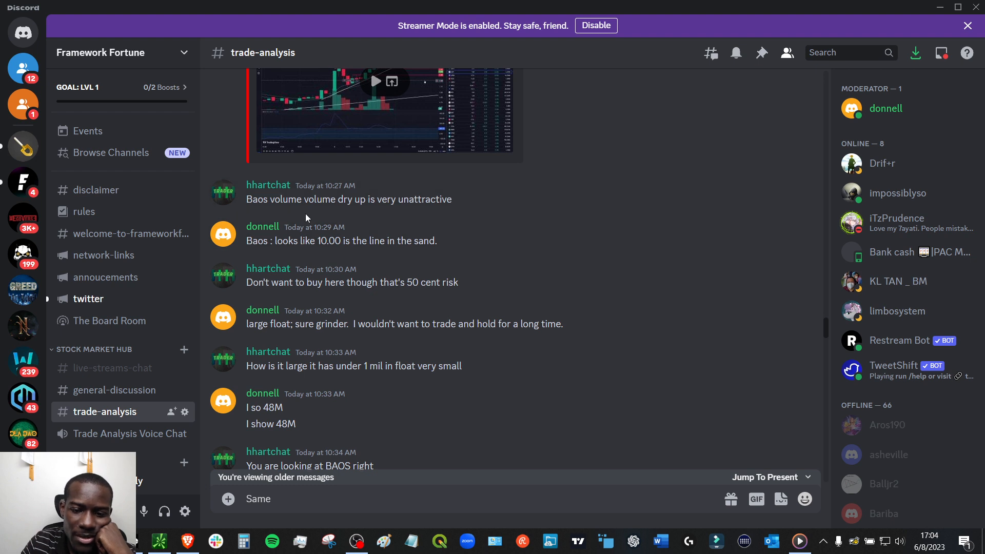
{"action": "mouse_move", "coordinate": [343, 255]}
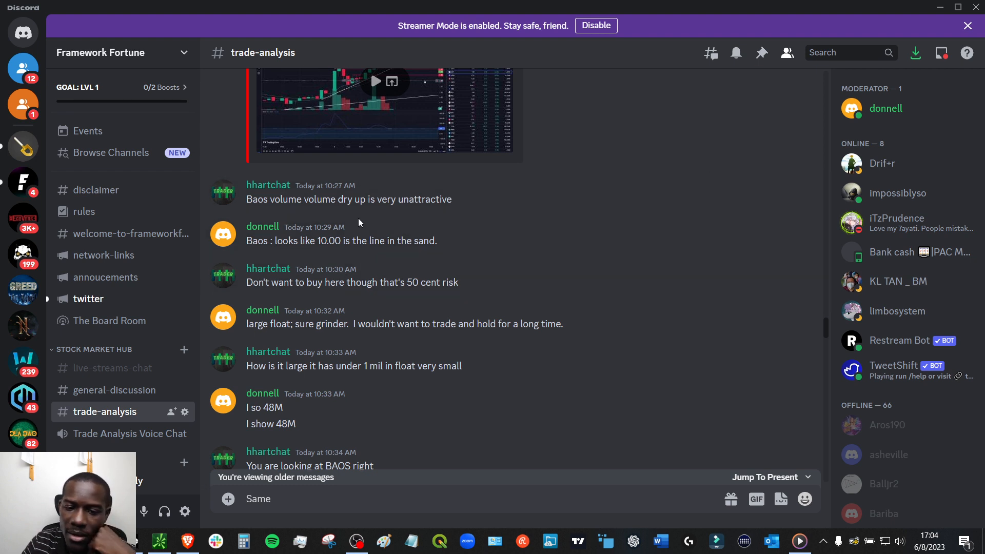
{"action": "mouse_move", "coordinate": [327, 241]}
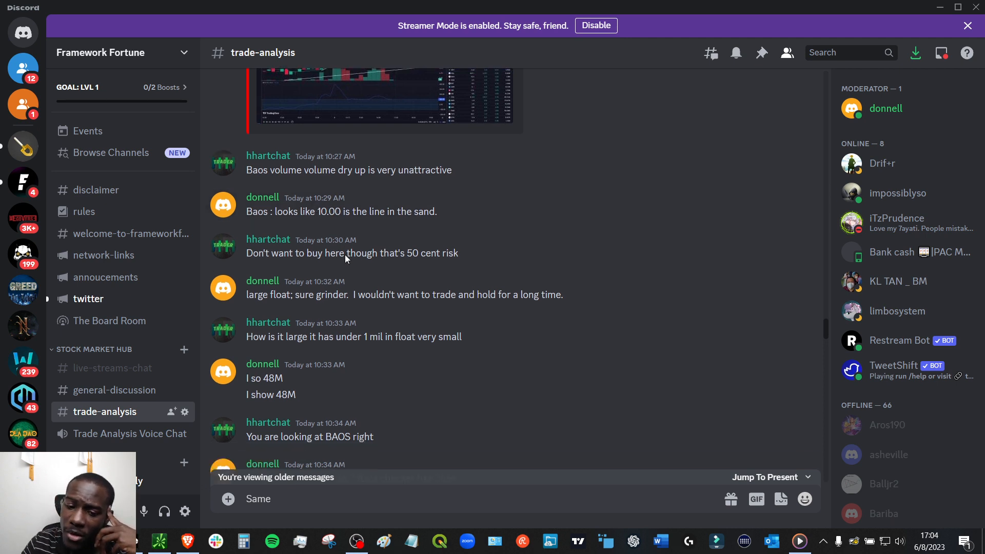
{"action": "scroll", "scroll_direction": "down", "scroll_amount": 3}
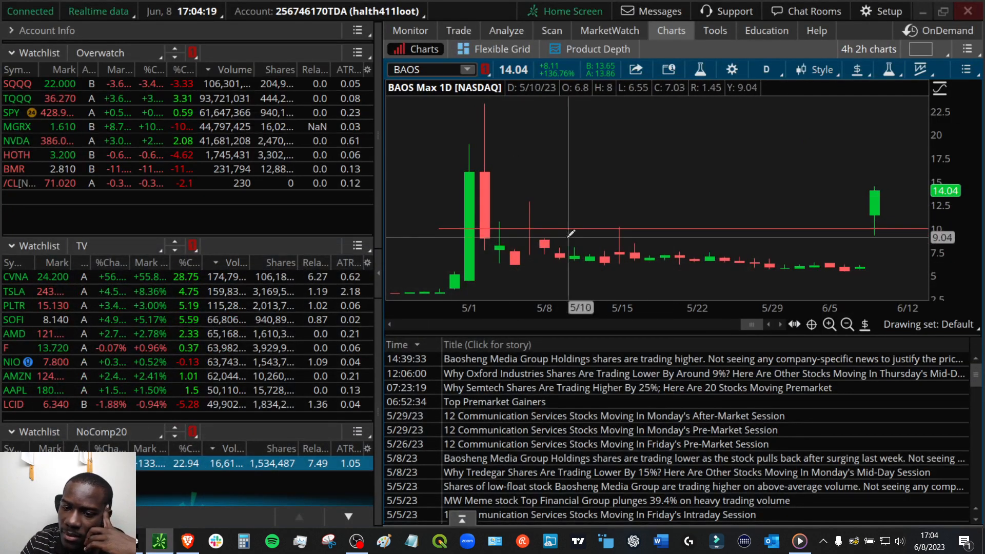
{"action": "mouse_move", "coordinate": [554, 226]}
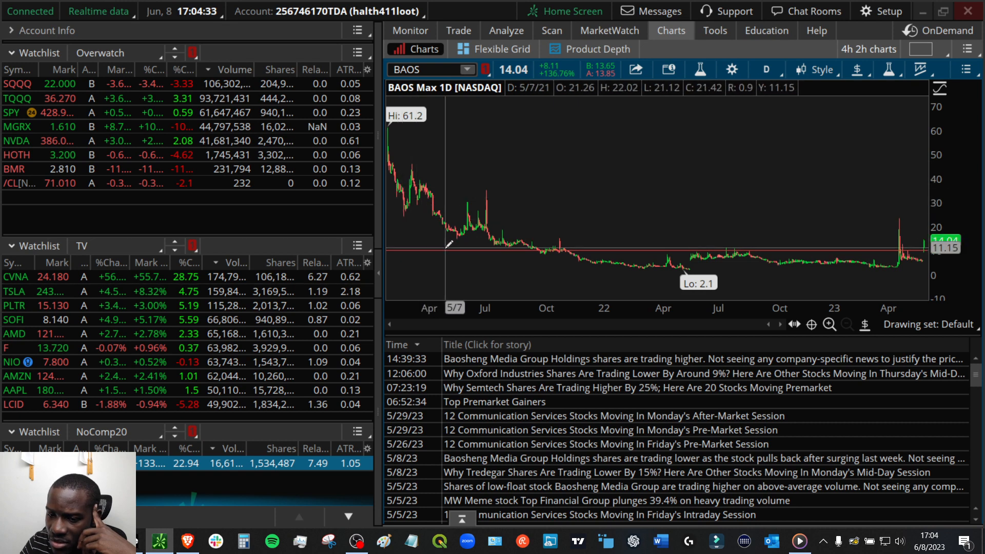
{"action": "mouse_move", "coordinate": [444, 206]}
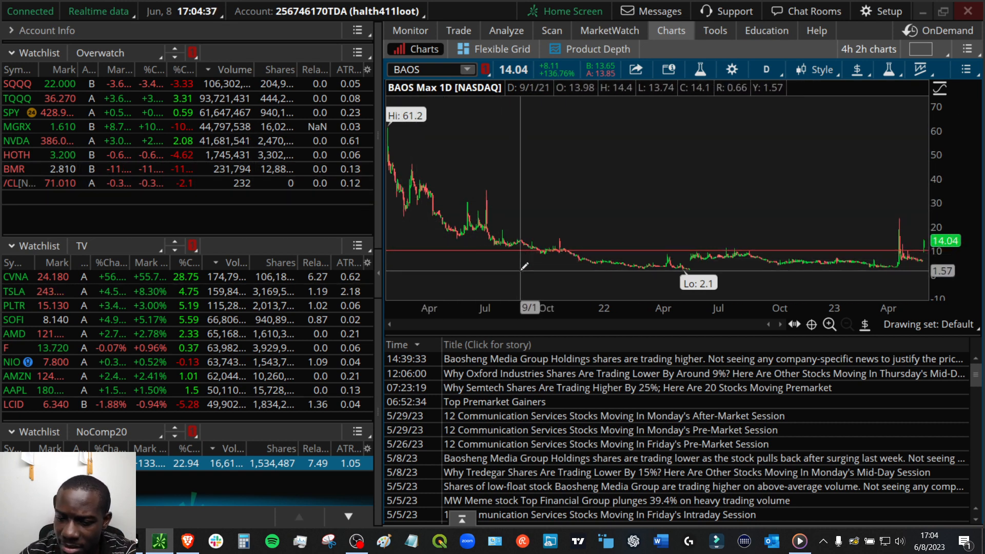
Step: Zoom the BAOS chart and drag the time axis to span May 2022 to June
{"action": "left_click", "coordinate": [829, 324]}
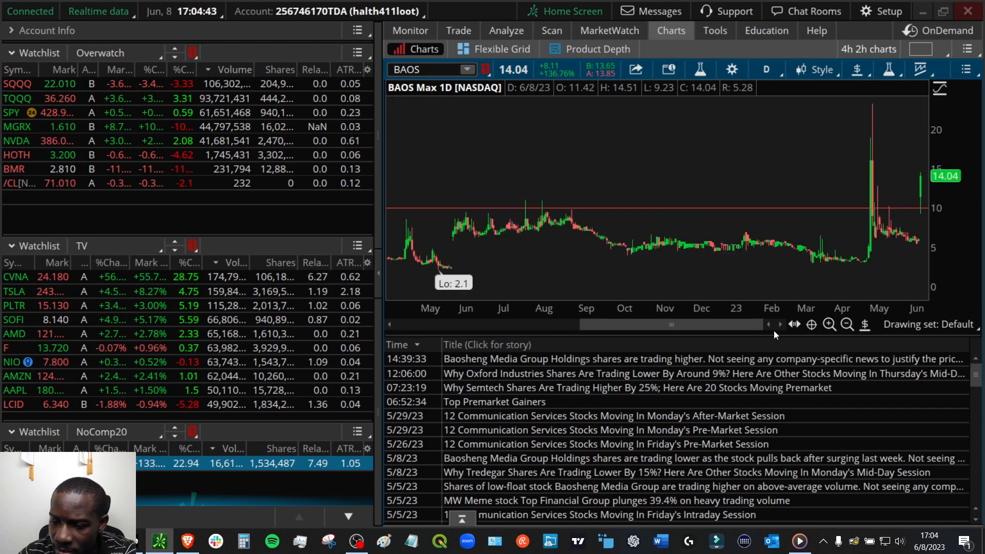
{"action": "left_click_drag", "start_coordinate": [672, 324], "coordinate": [539, 324]}
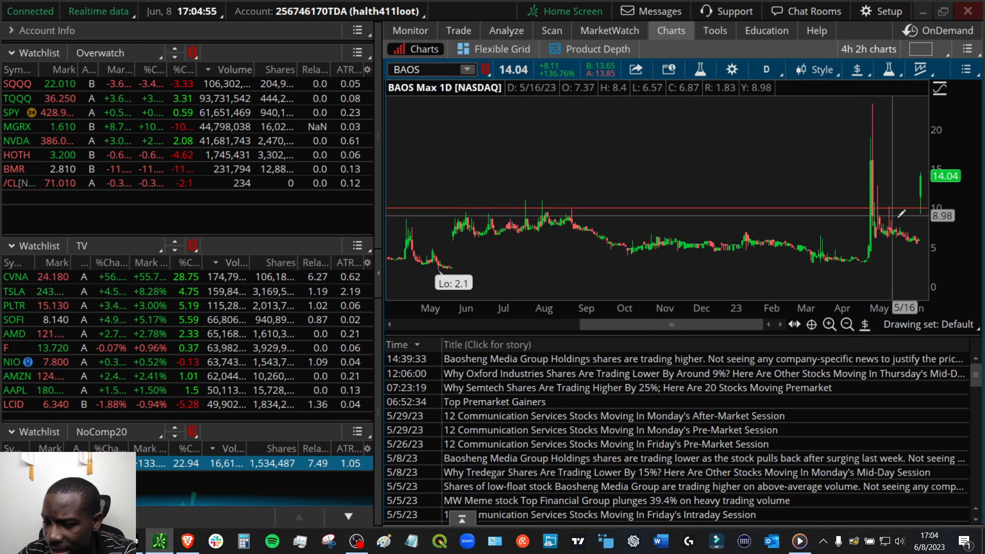
{"action": "mouse_move", "coordinate": [543, 238]}
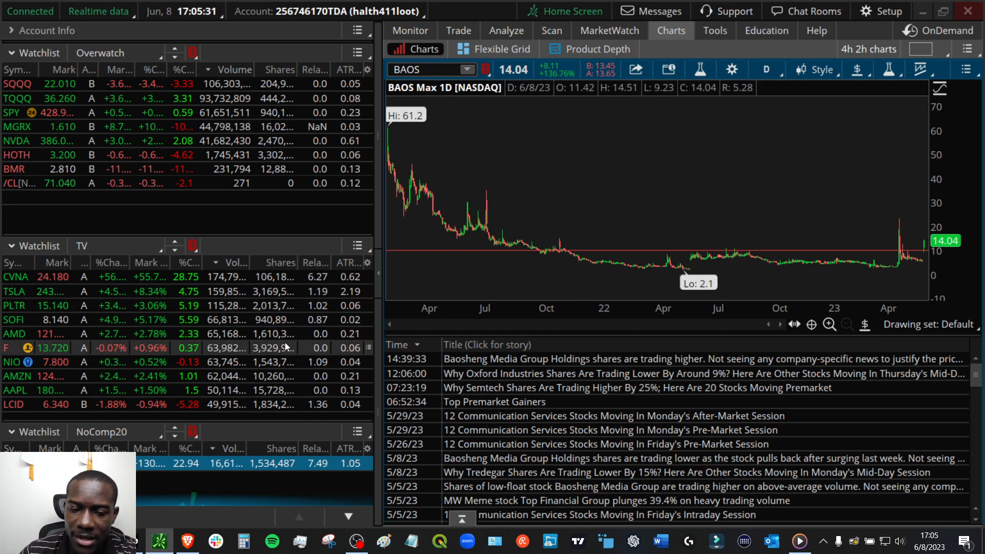
{"action": "mouse_move", "coordinate": [621, 277]}
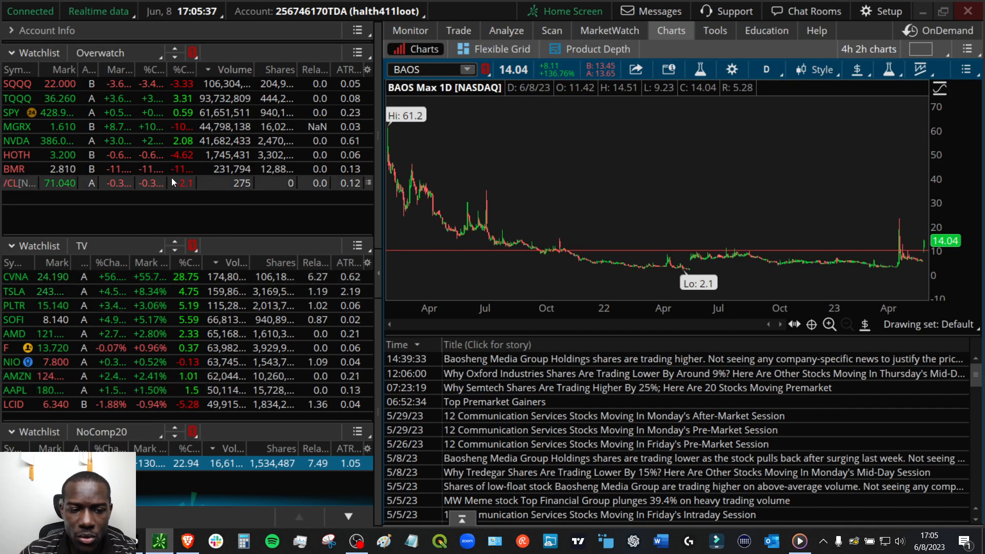
Step: Load MGRX from the Overwatch watchlist, replacing the BAOS chart
{"action": "left_click", "coordinate": [17, 126]}
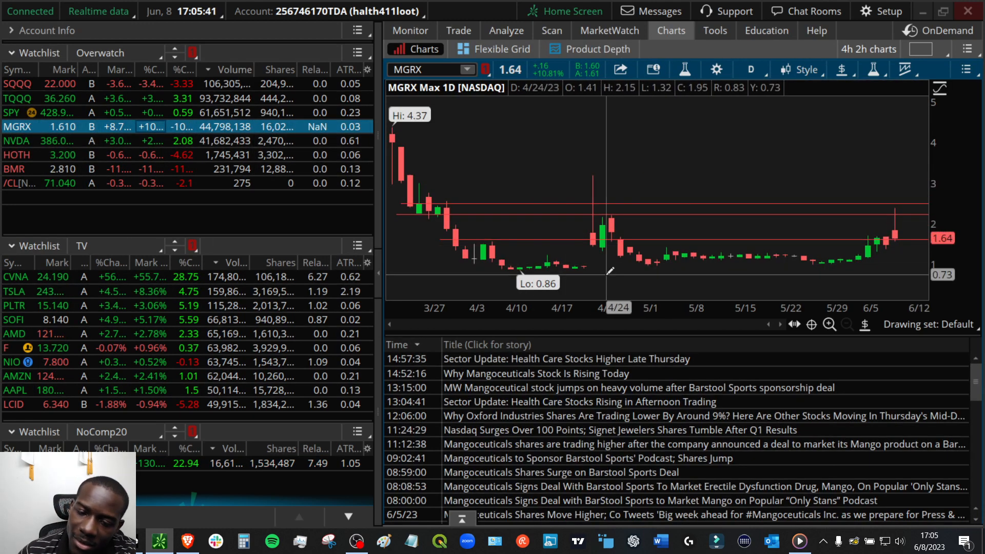
{"action": "mouse_move", "coordinate": [590, 237]}
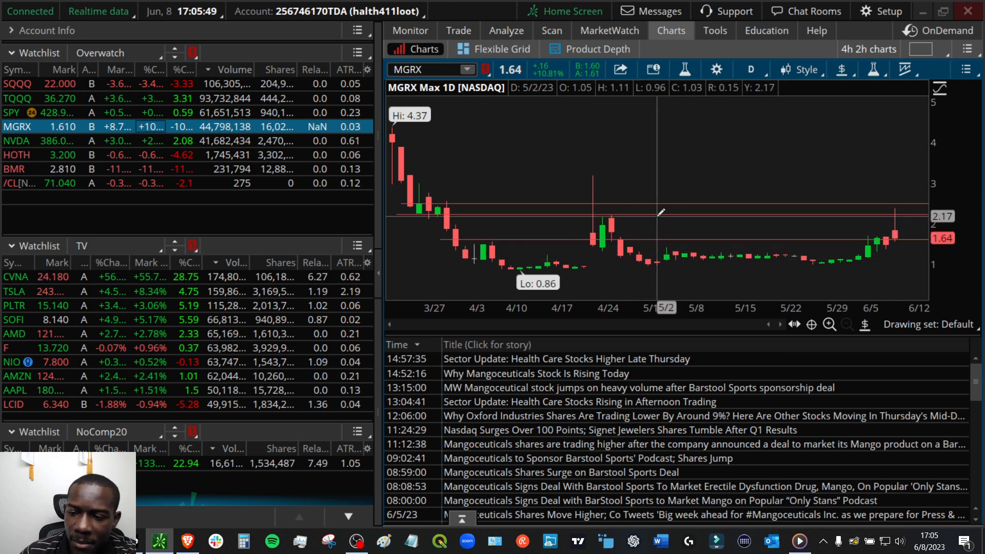
{"action": "mouse_move", "coordinate": [637, 270]}
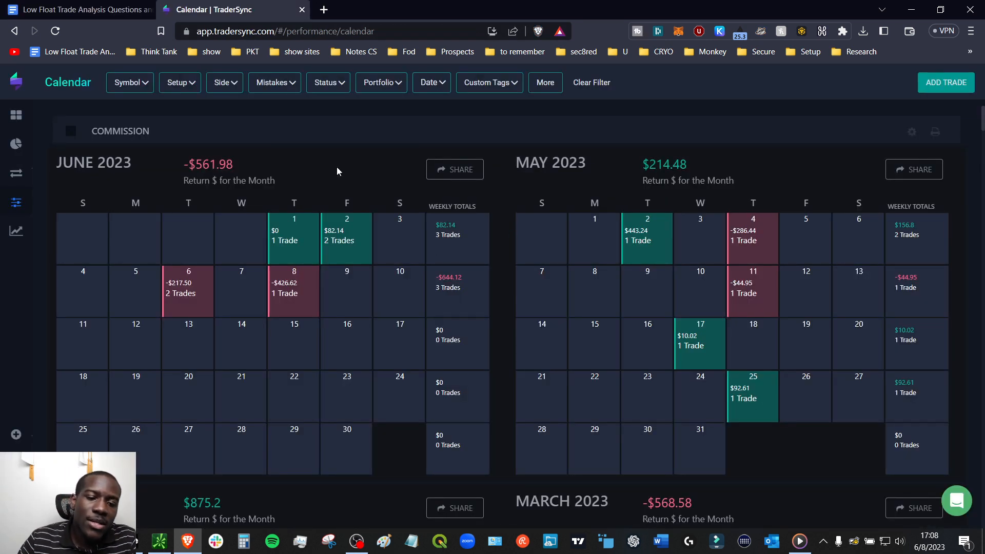
{"action": "mouse_move", "coordinate": [278, 181]}
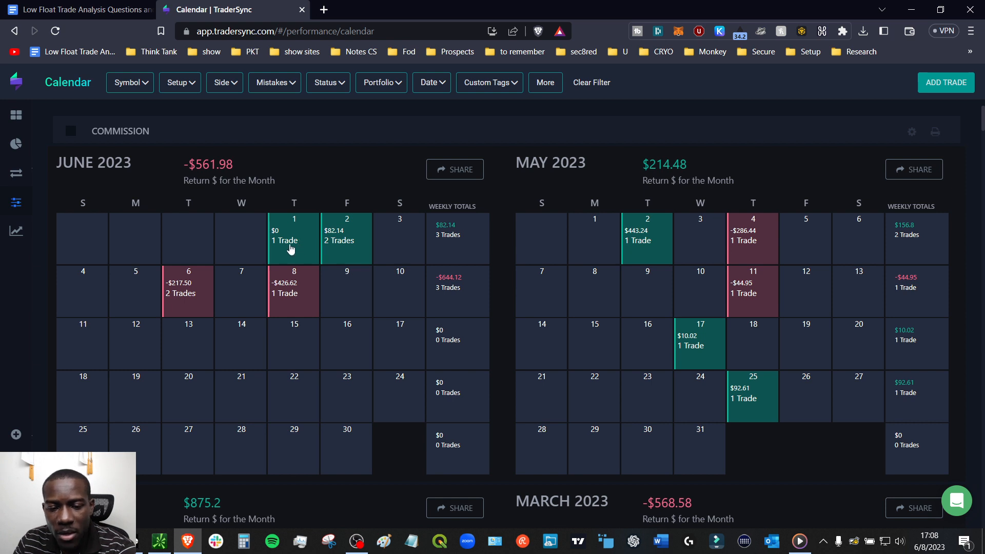
{"action": "mouse_move", "coordinate": [375, 266]}
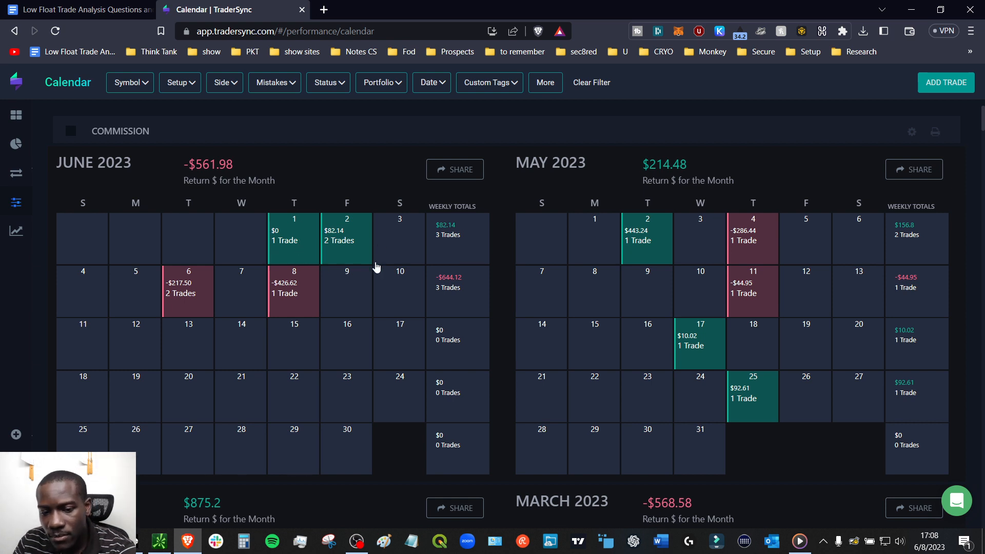
{"action": "mouse_move", "coordinate": [139, 267]}
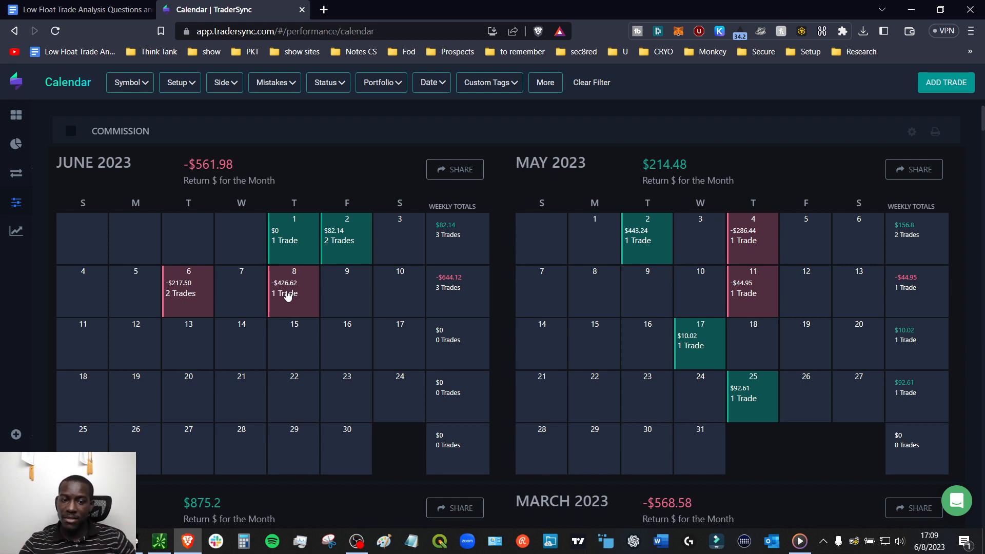
{"action": "mouse_move", "coordinate": [264, 166]}
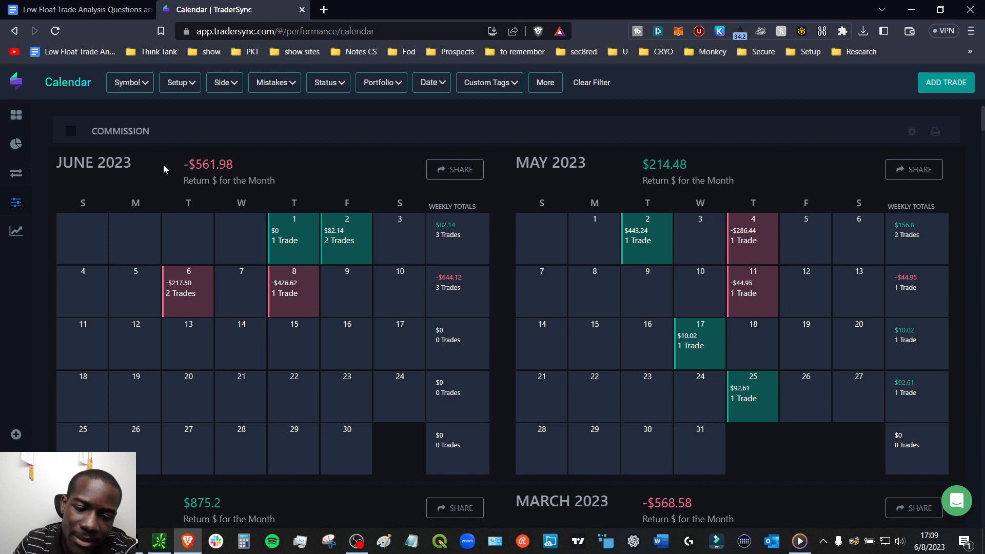
{"action": "mouse_move", "coordinate": [354, 297]}
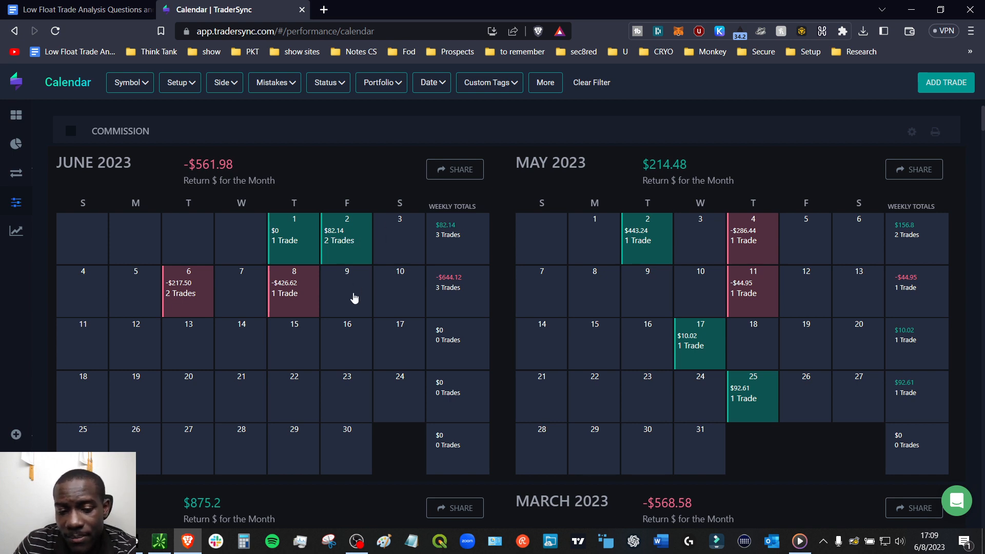